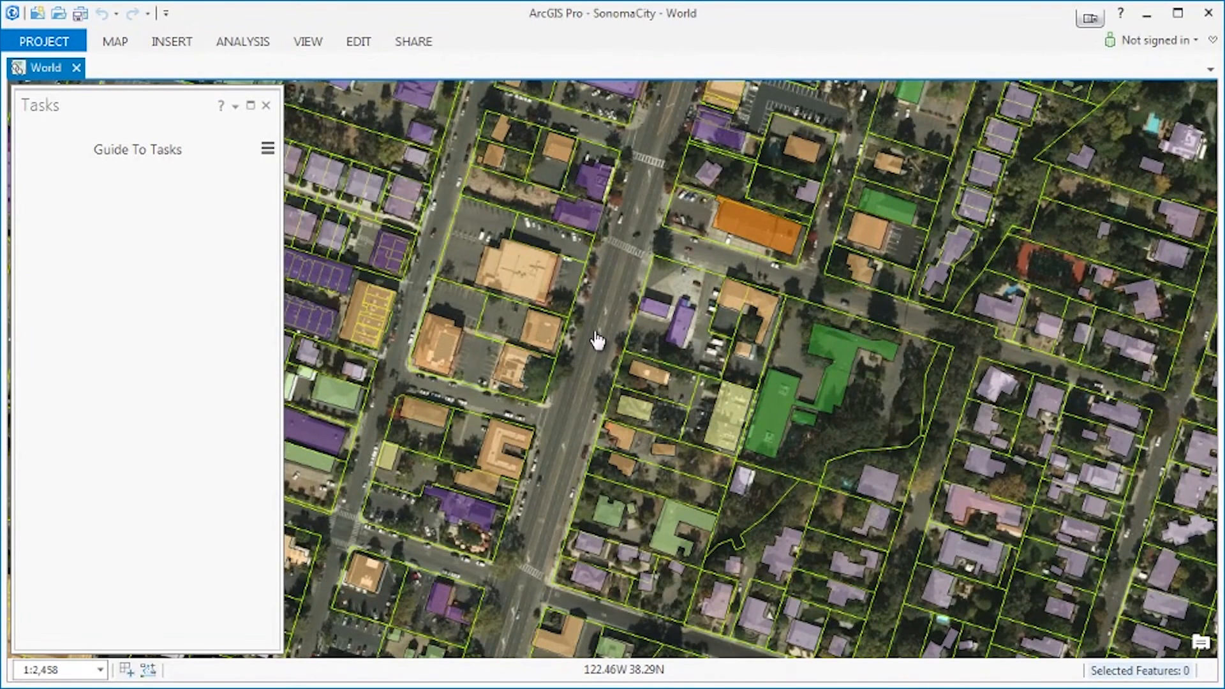
Open the task item in Task Designer and add a new task named 'Create a Building'
left_click(268, 148)
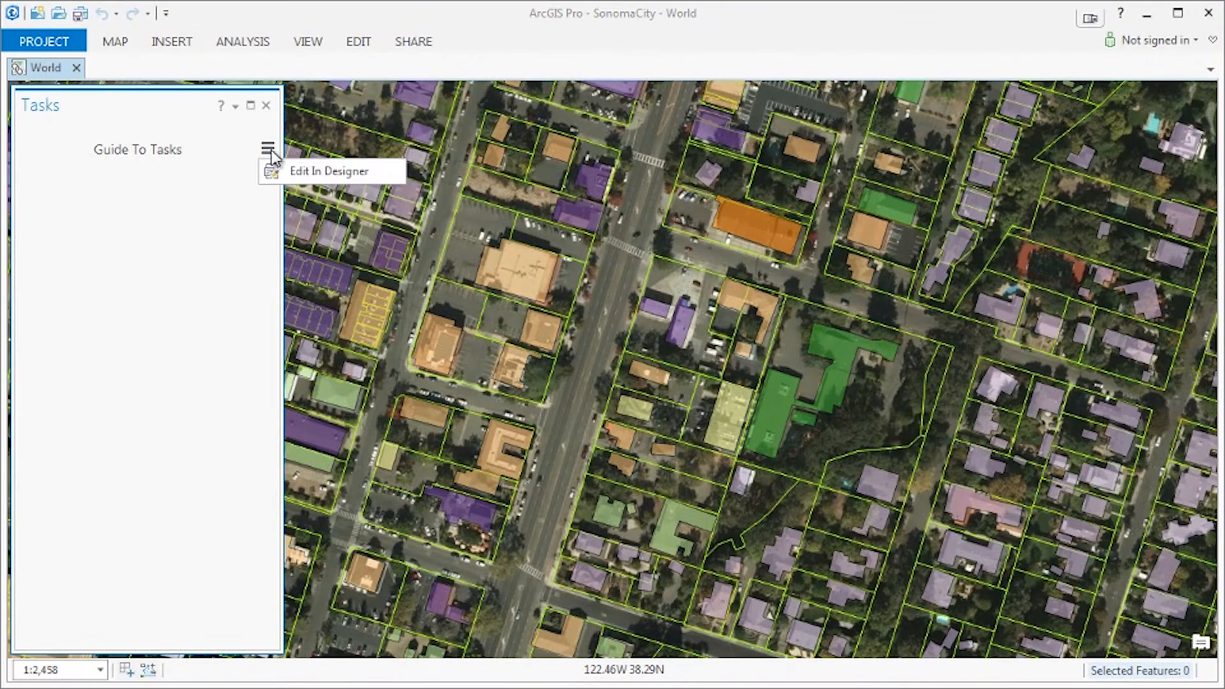
mouse_move(328, 171)
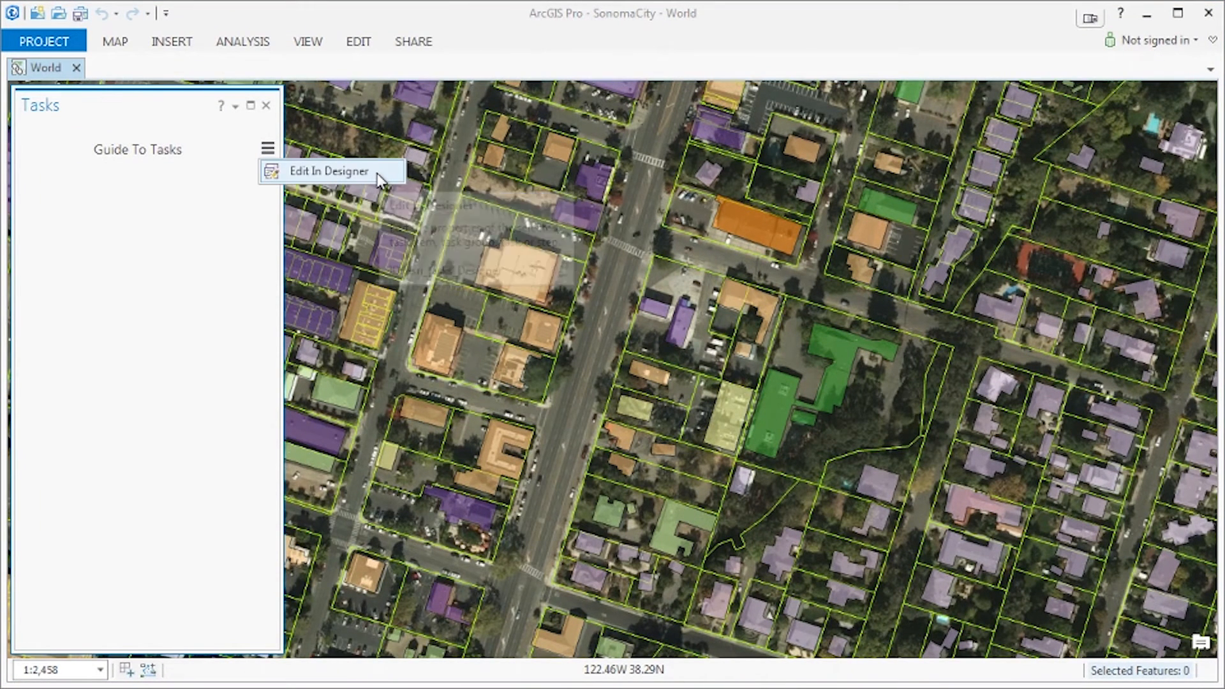
left_click(328, 171)
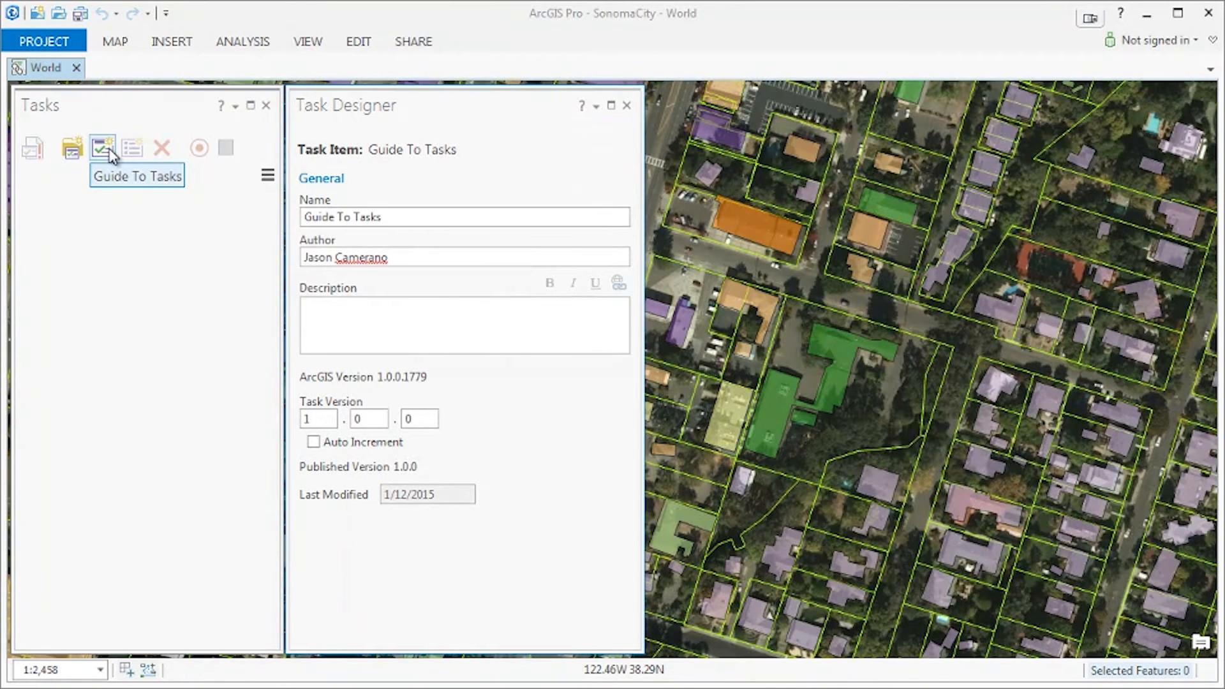
left_click(103, 148)
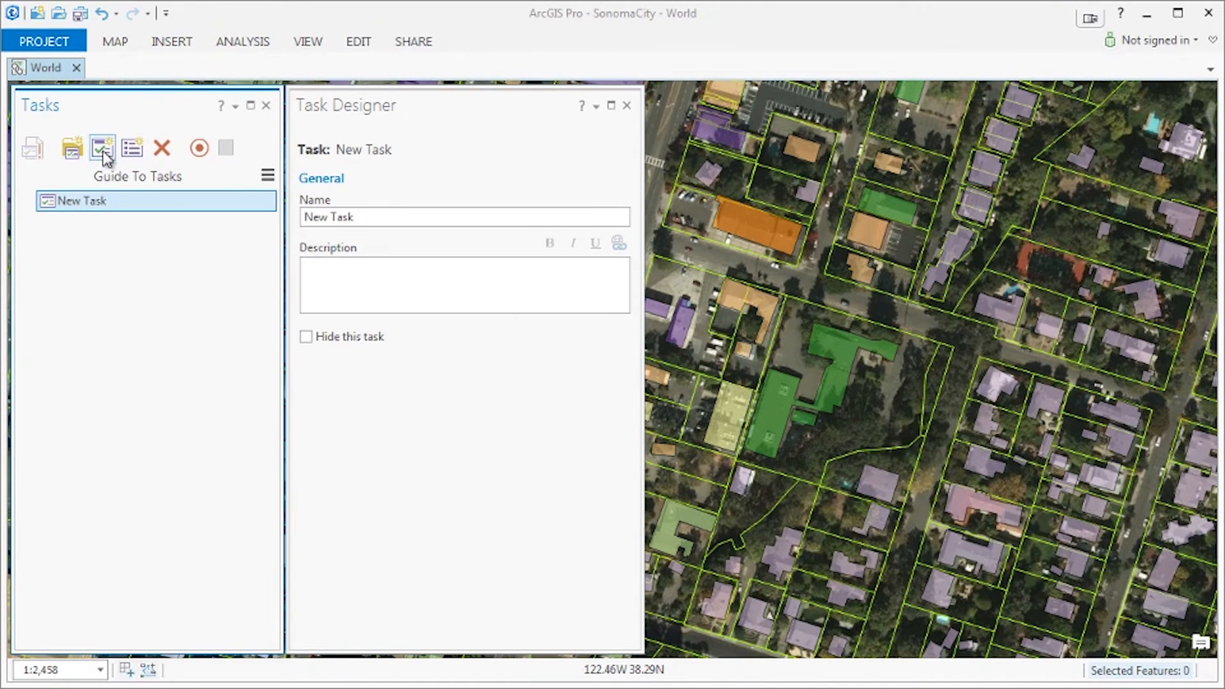
type("c")
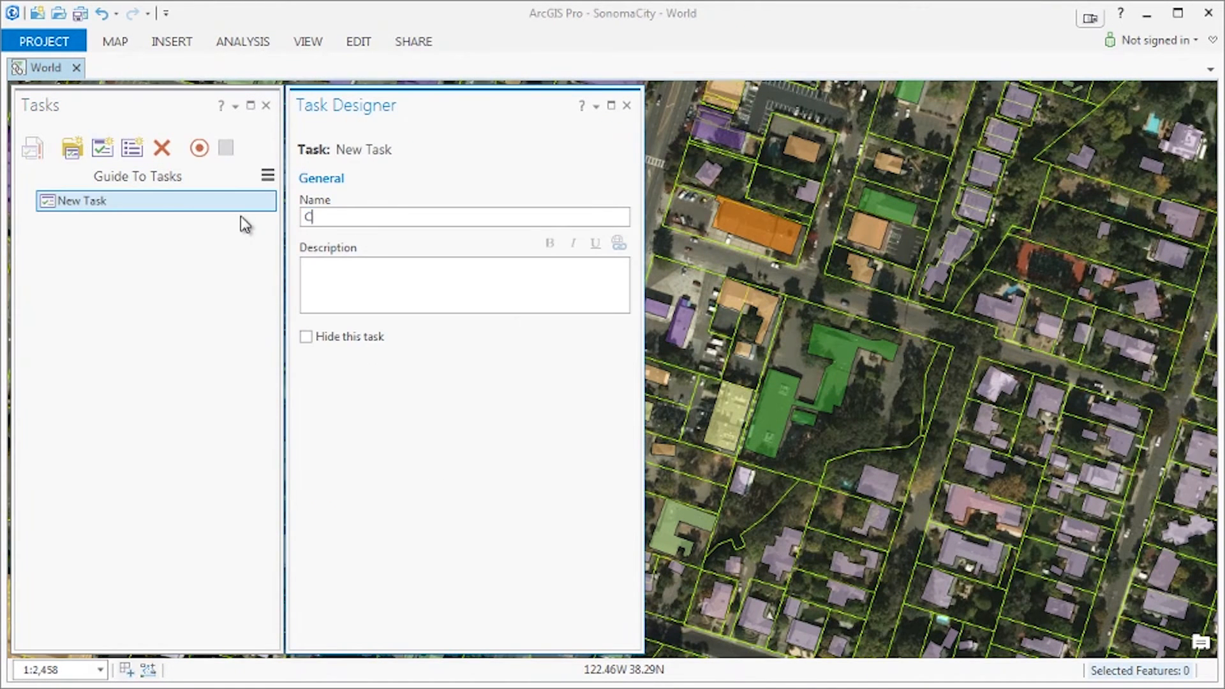
type("reate a Building")
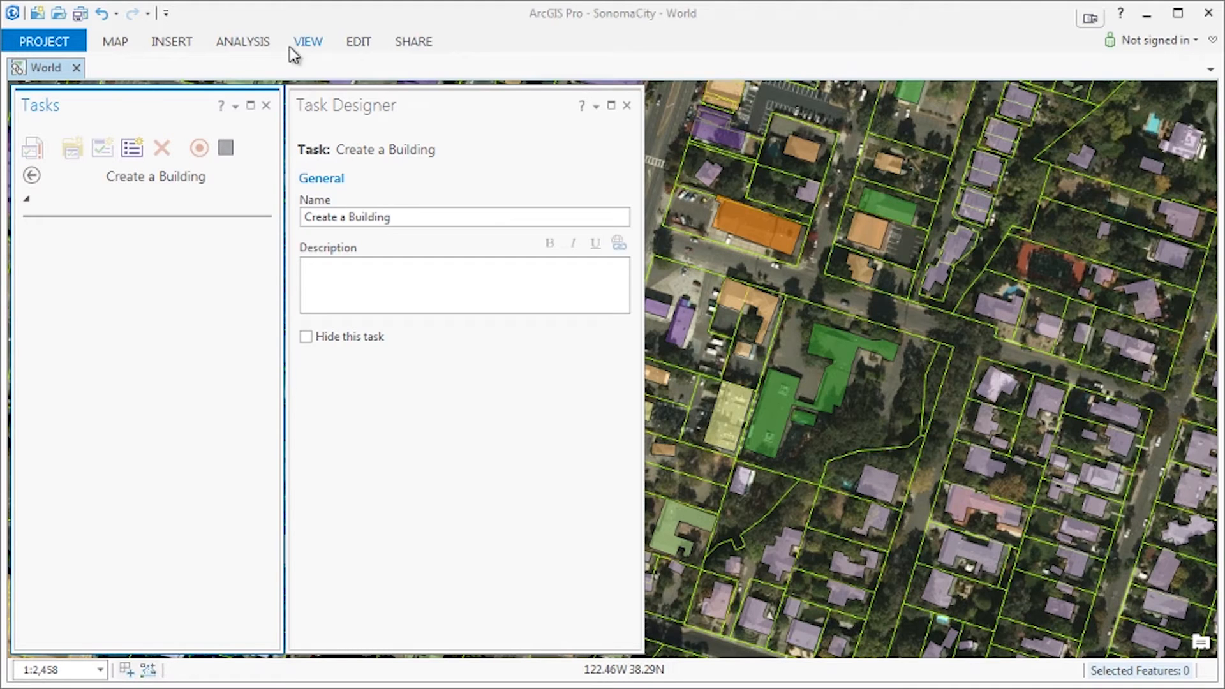
Record selecting parcel 018-202-075 with Select Parcel using APN, then zooming to the selection
left_click(307, 42)
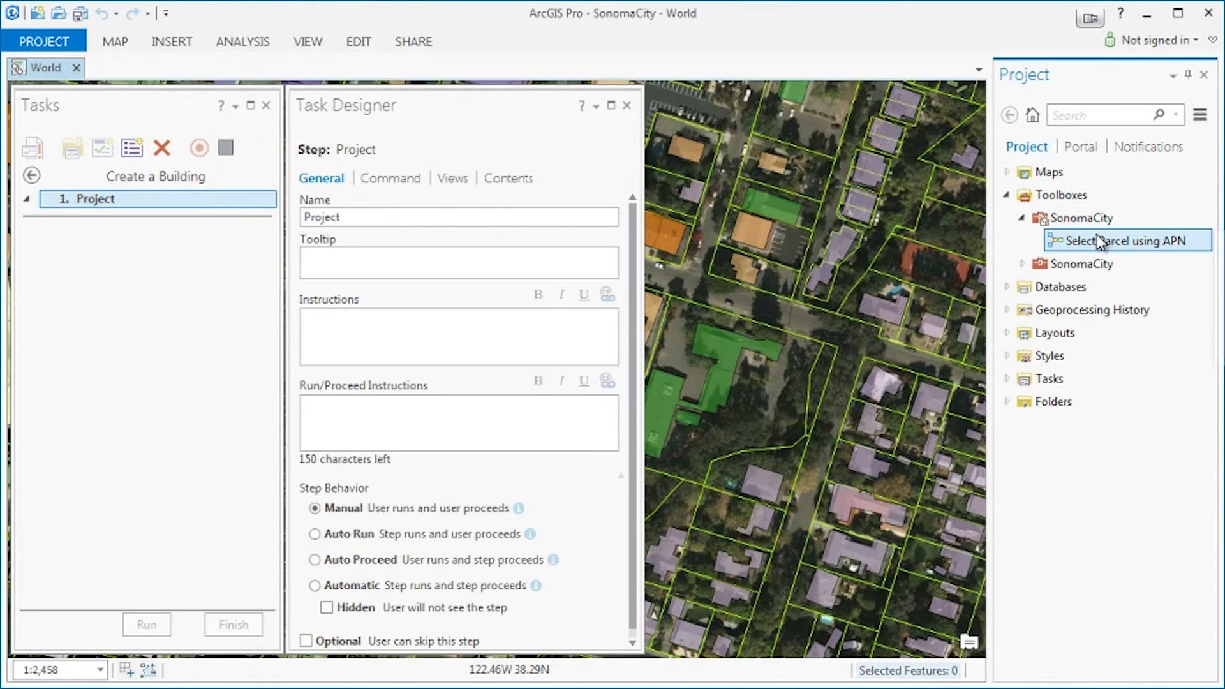
double_click(1104, 240)
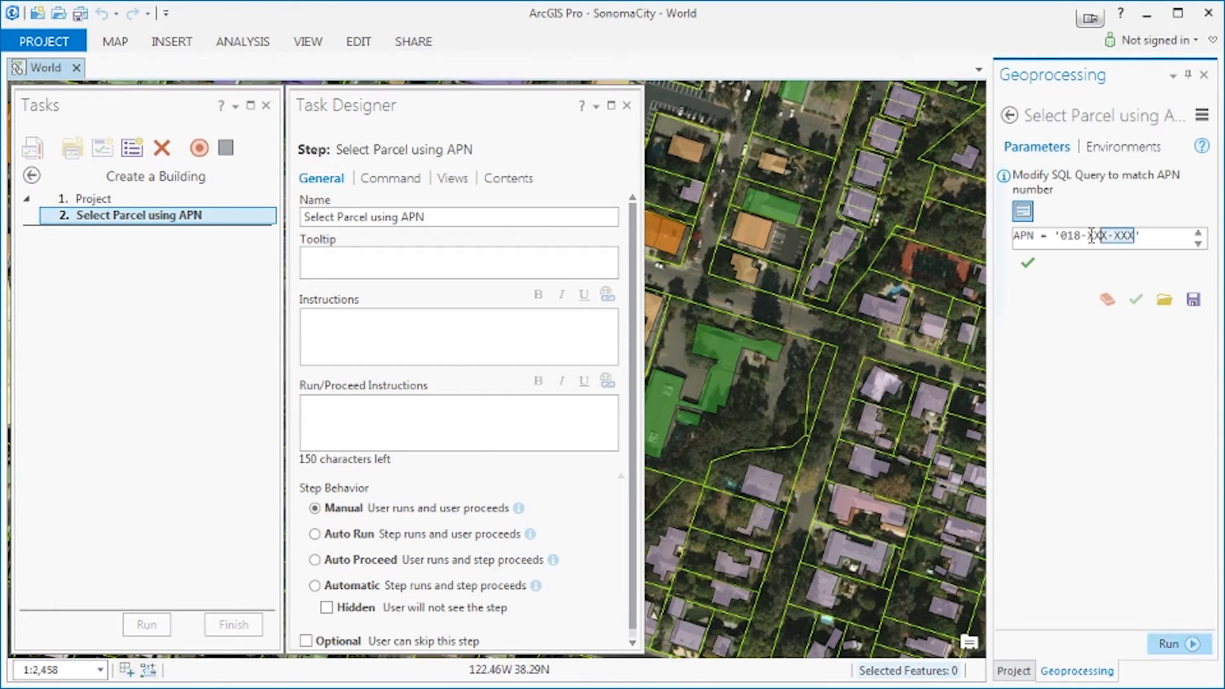
type("018-002")
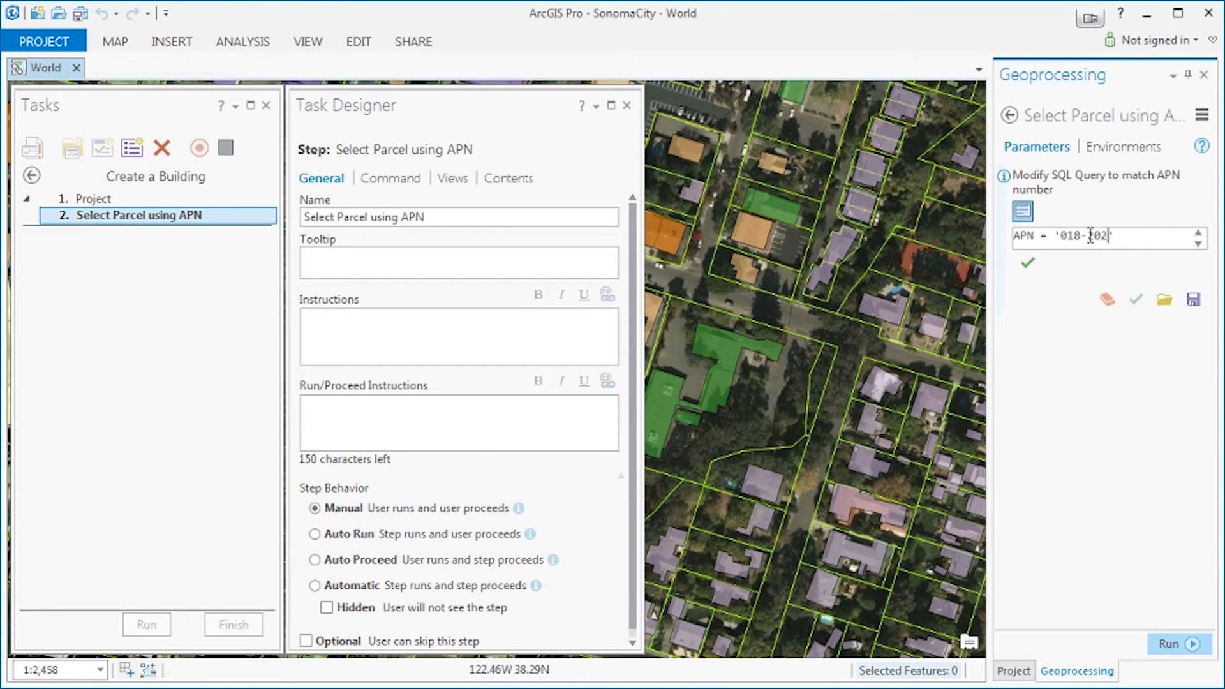
type("-075")
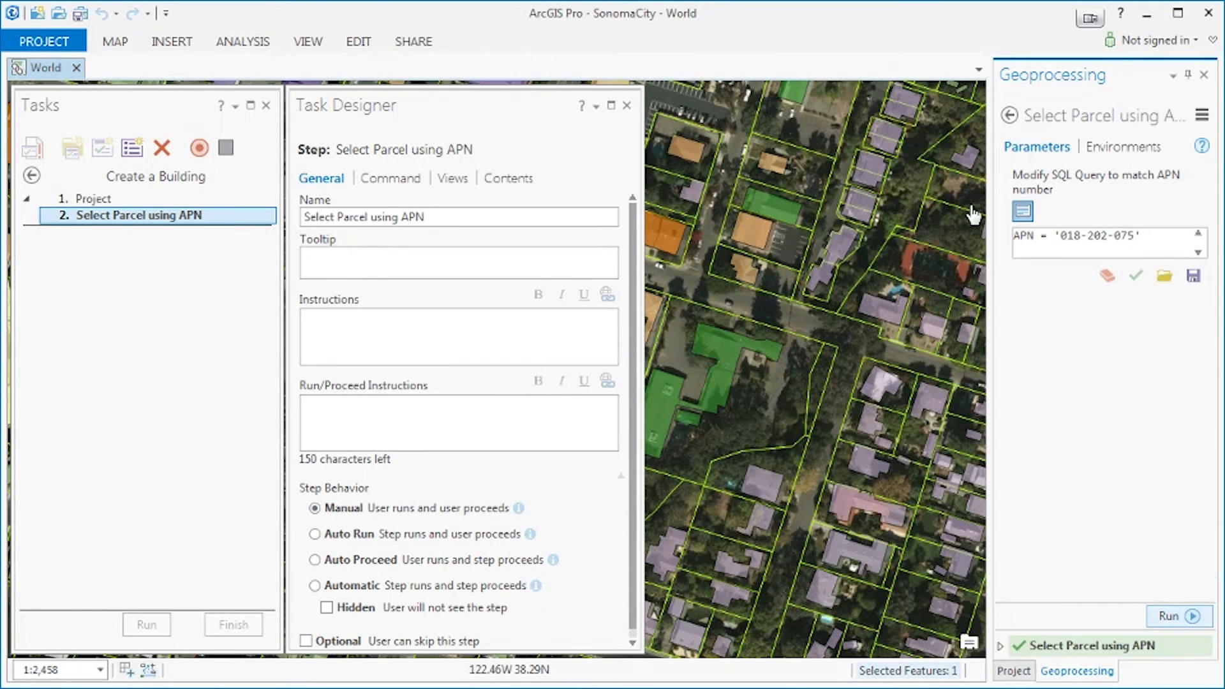
left_click(114, 41)
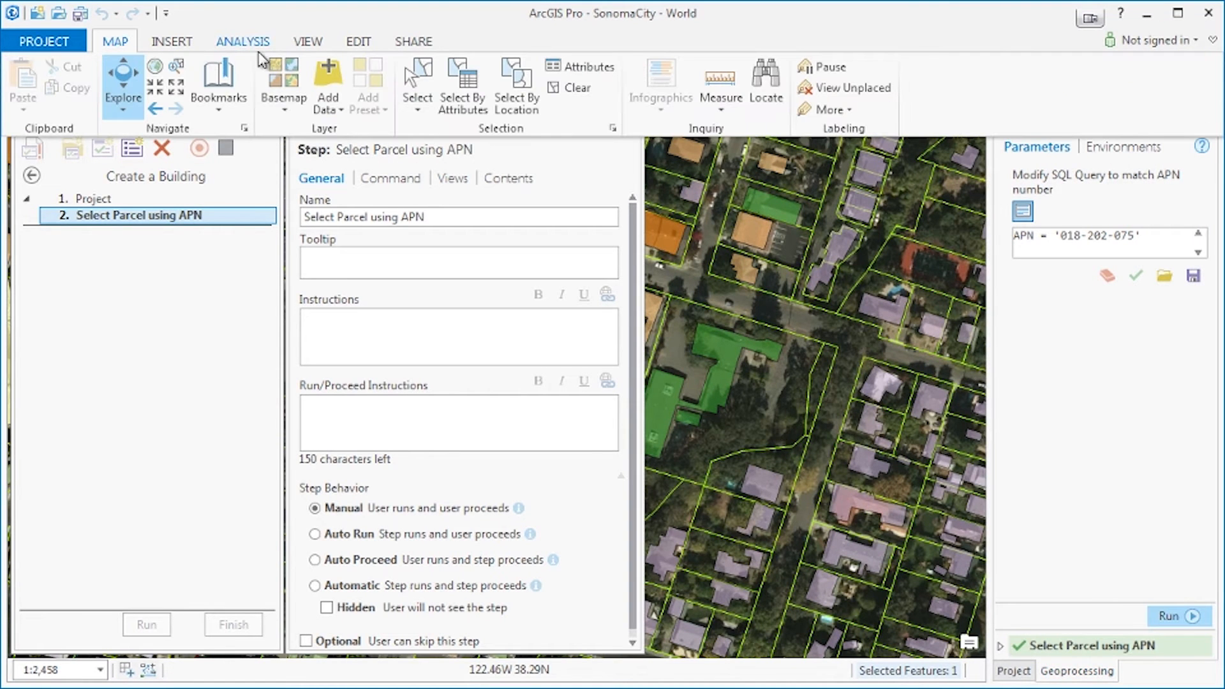
mouse_move(178, 70)
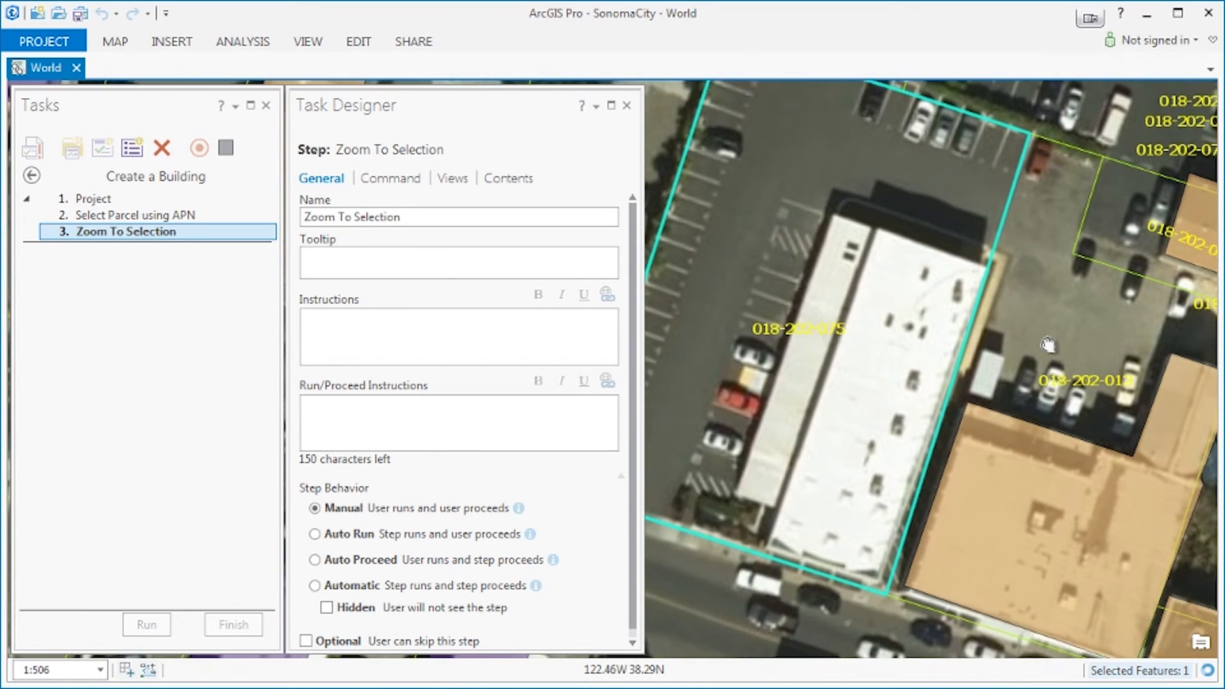
Record drawing an Office Building polygon over the parcel through Create Features and Attributes
left_click_drag(1049, 344, 935, 230)
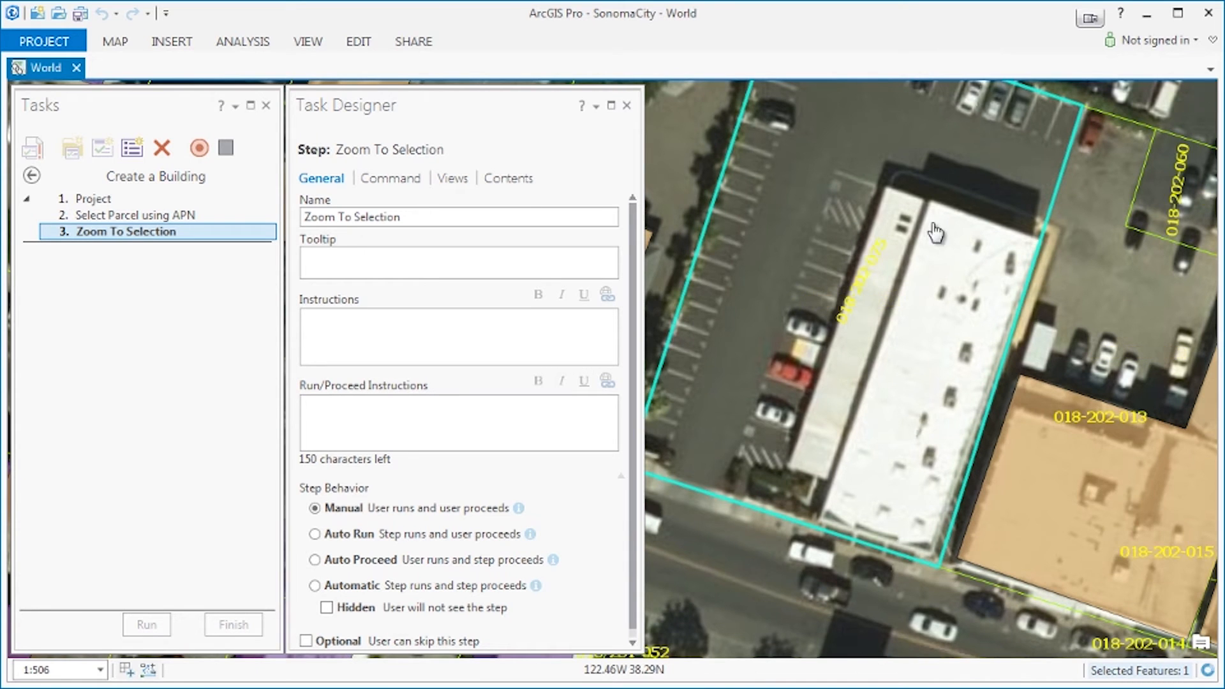
left_click(358, 42)
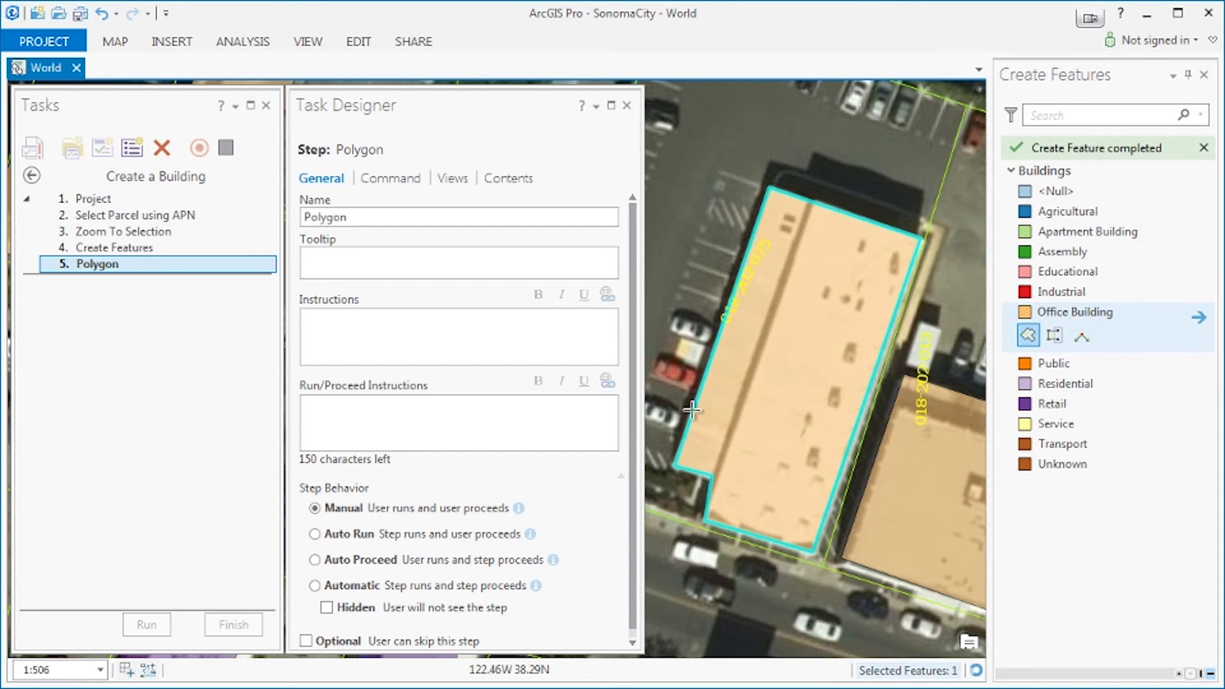
mouse_move(358, 42)
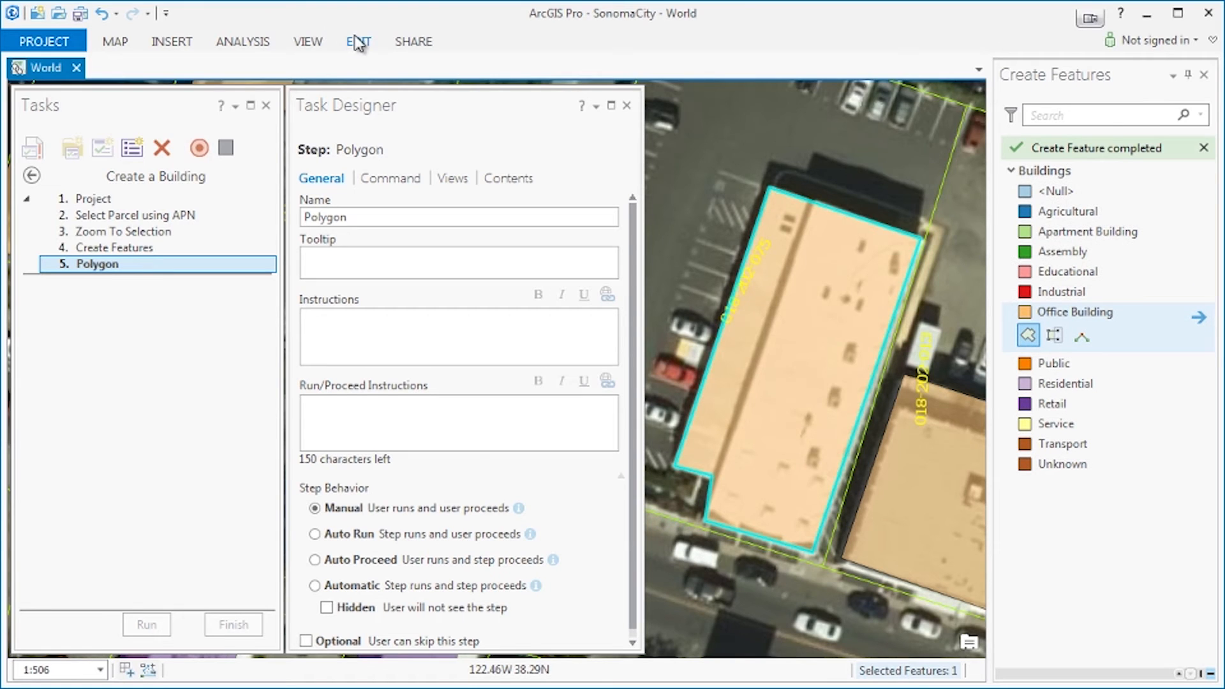
left_click(358, 41)
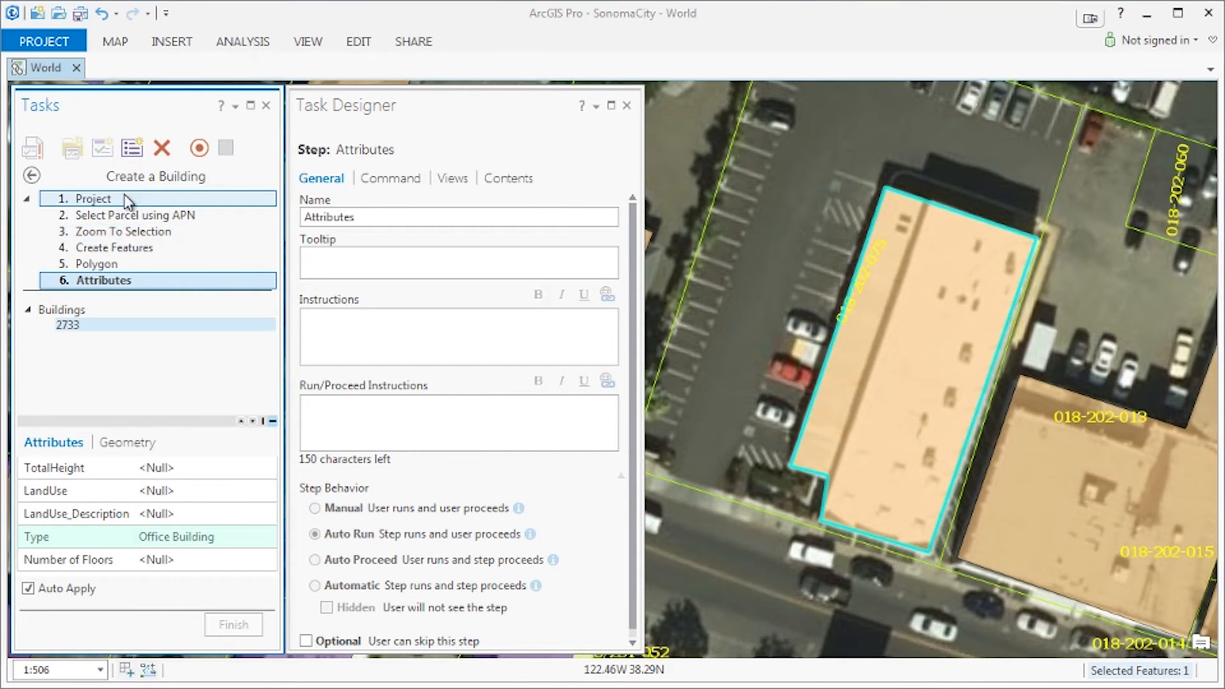
Give Select Parcel using APN instructions linking 'here' to the query-builder help page
left_click(93, 198)
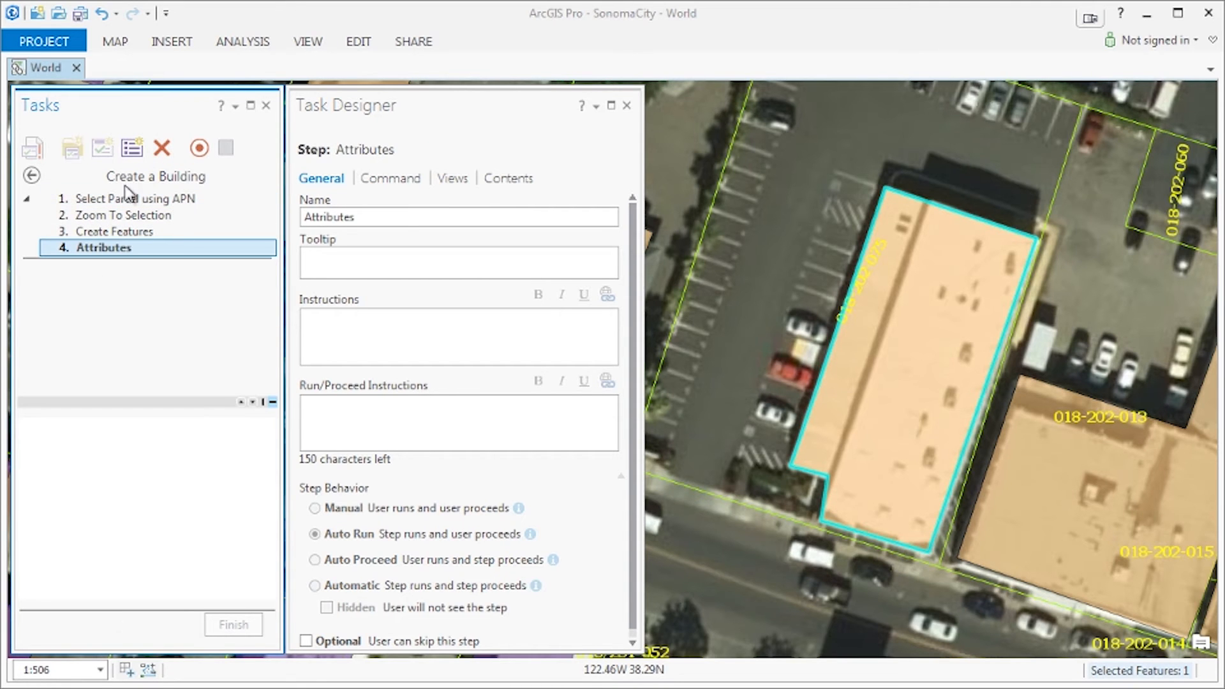
left_click(134, 199)
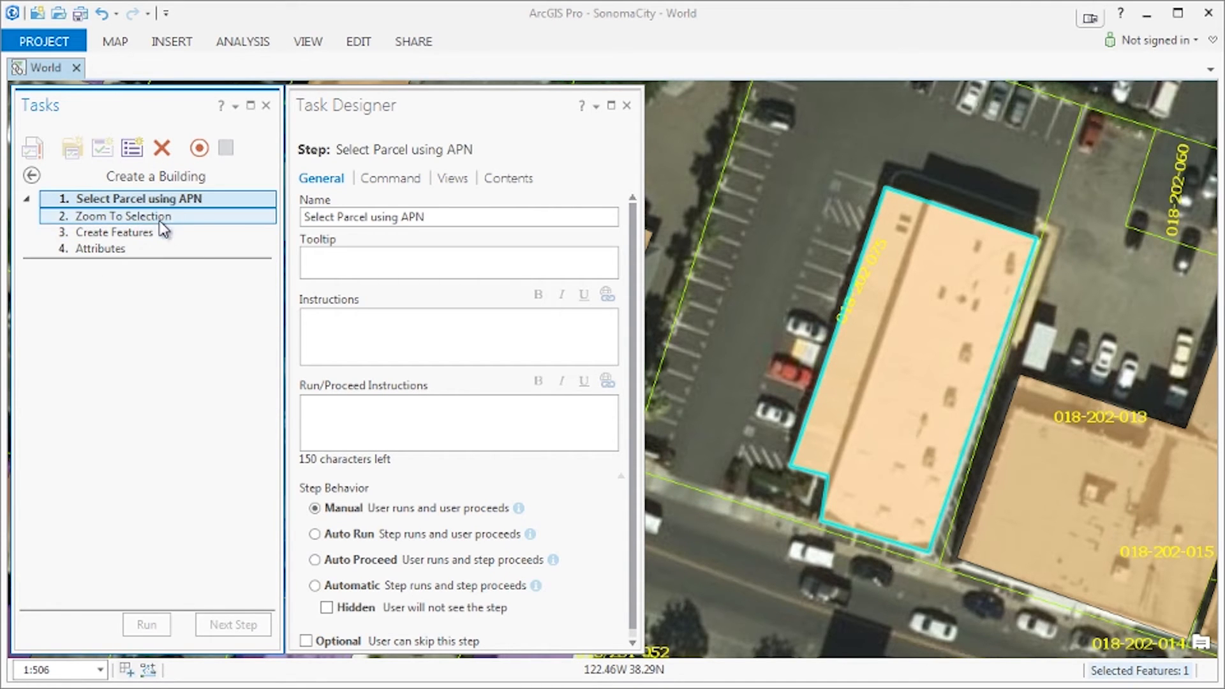
left_click(137, 198)
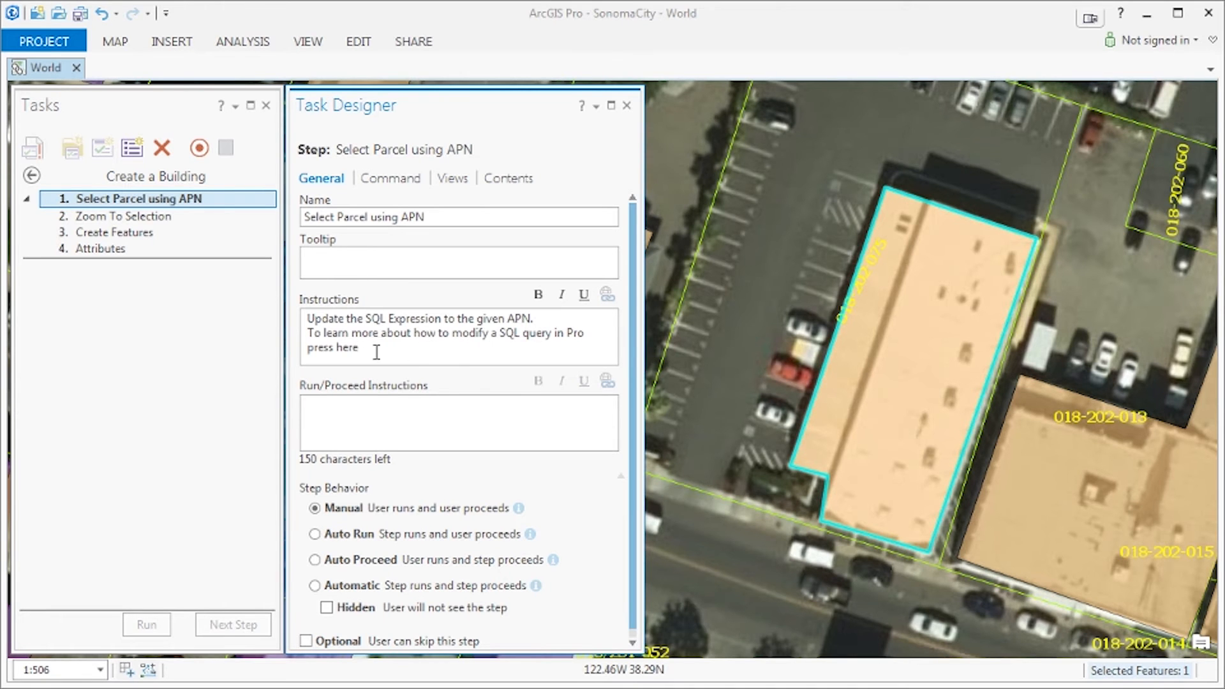
left_click(609, 295)
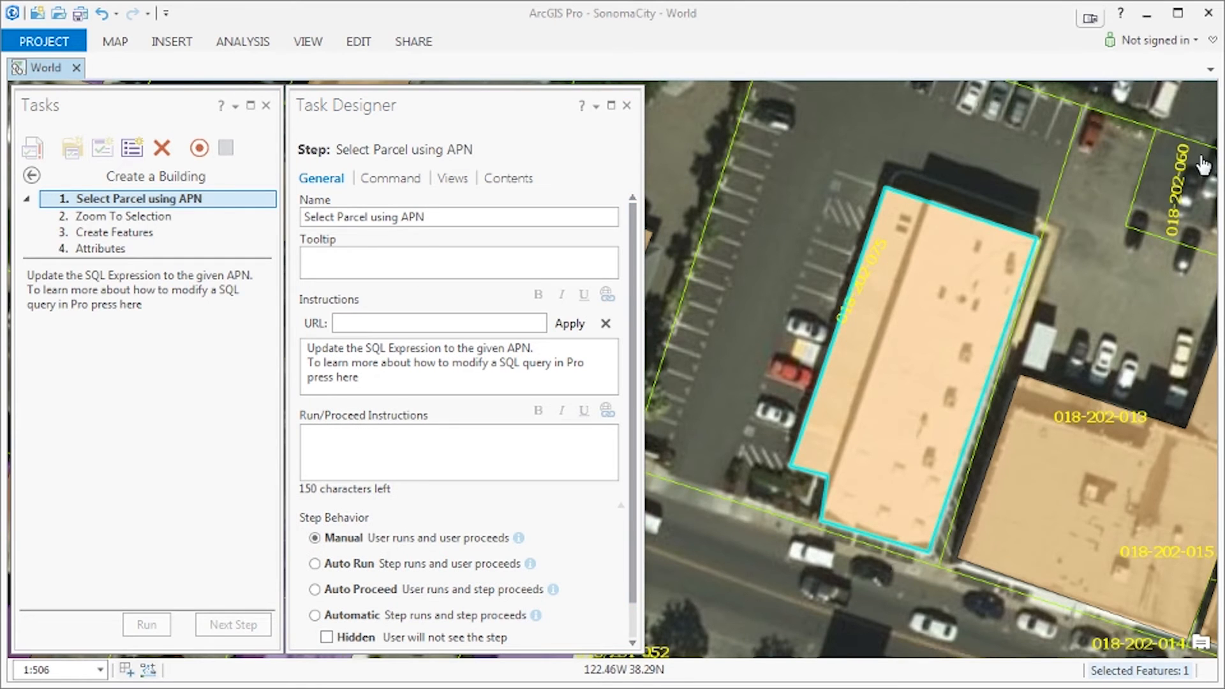
type("processing/the-basics/query-builder.htm")
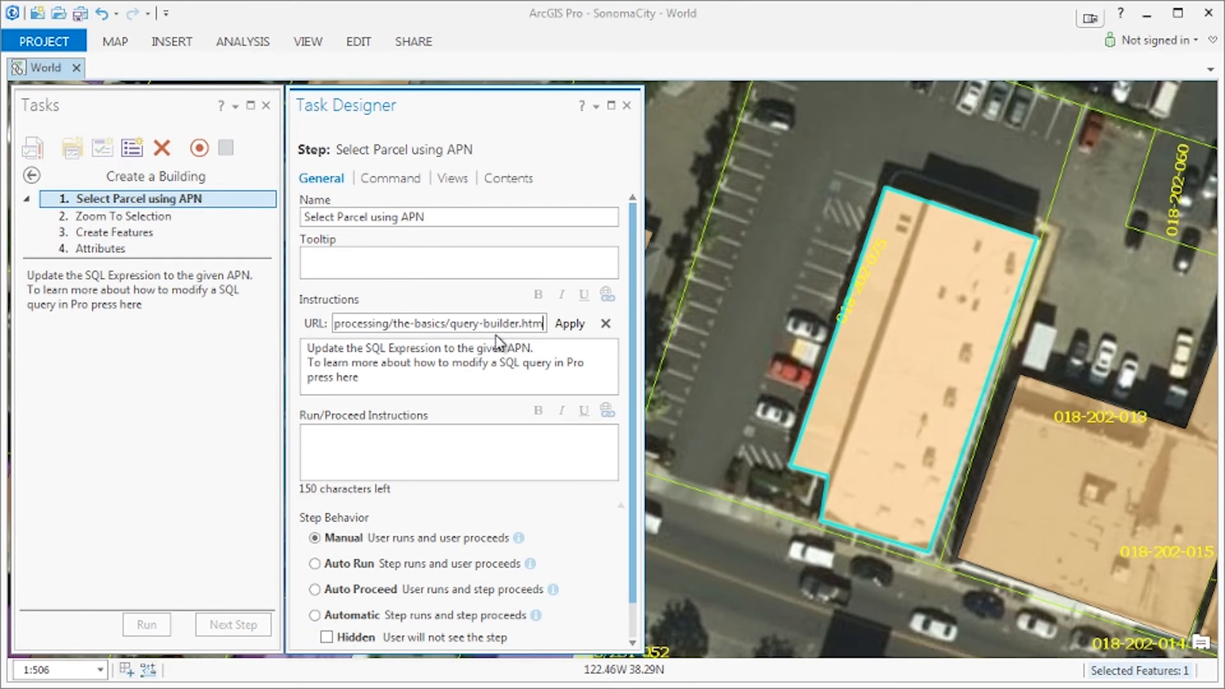
left_click(605, 324)
type("Press RUN to proceed")
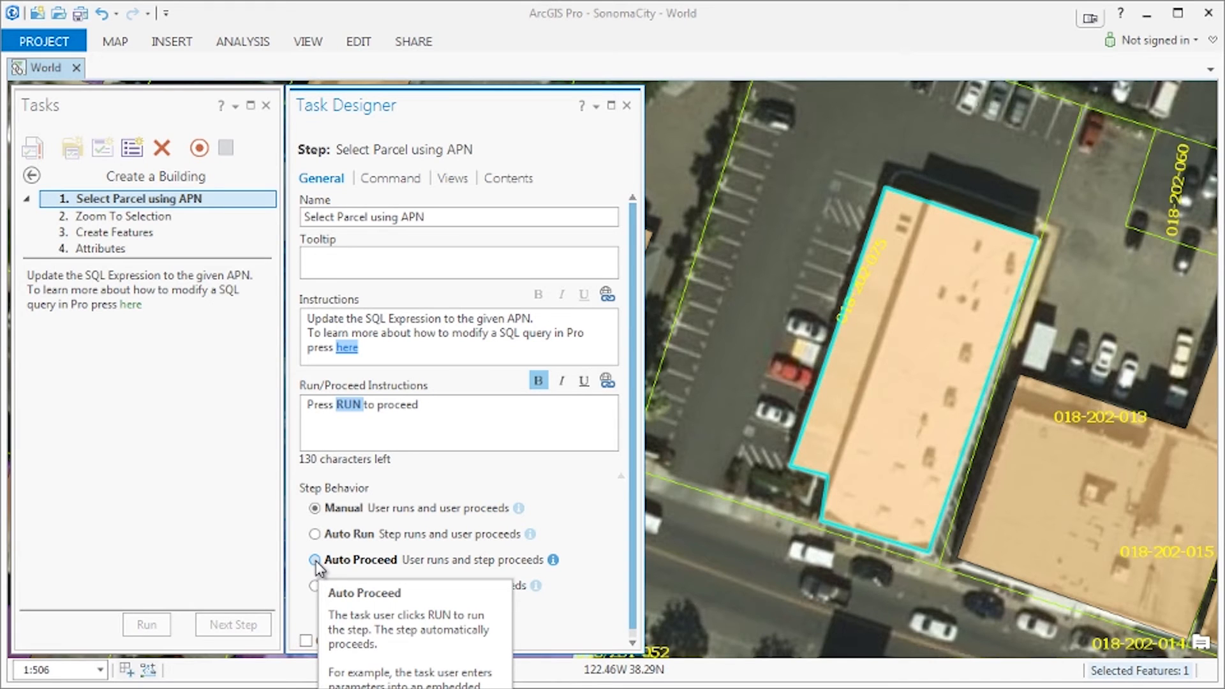
Make the Select Parcel step proceed automatically and set the Parcels layer selectable
left_click(313, 559)
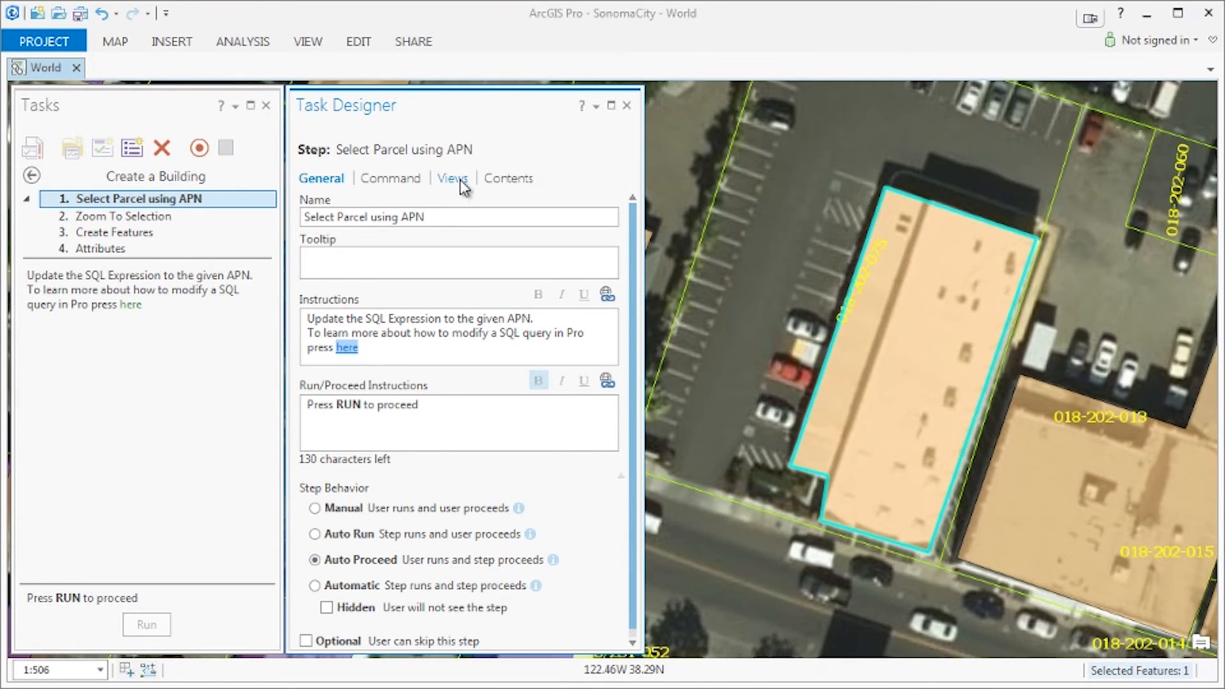
left_click(452, 178)
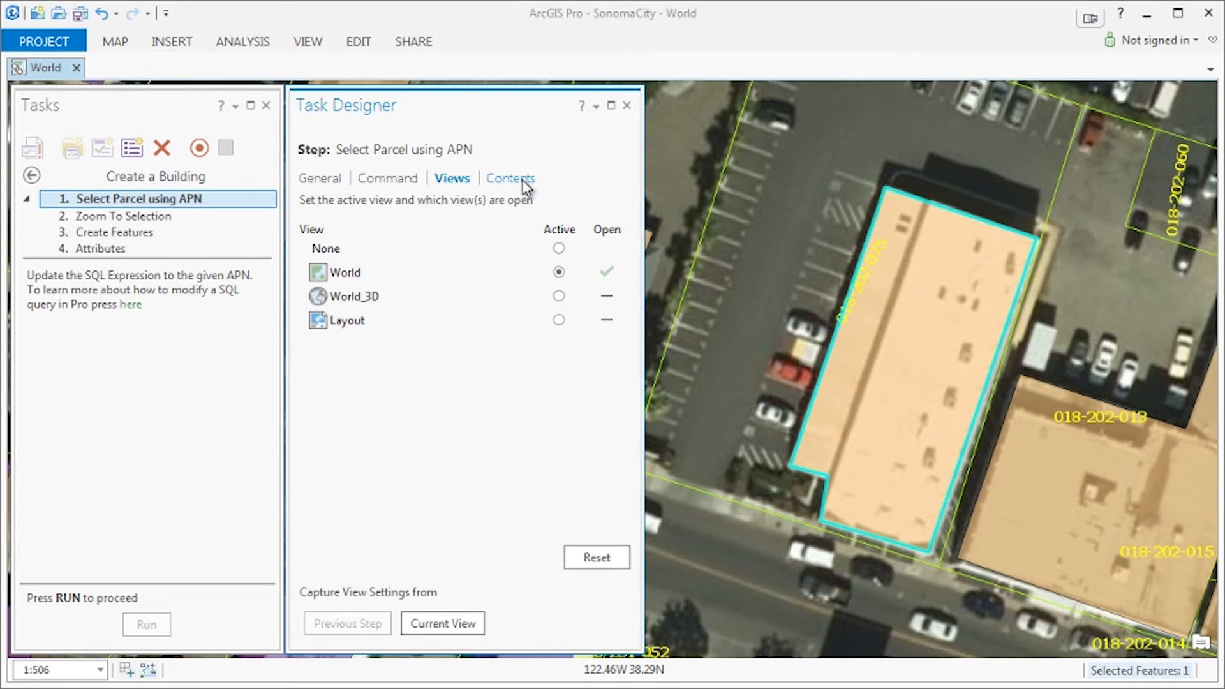
left_click(509, 177)
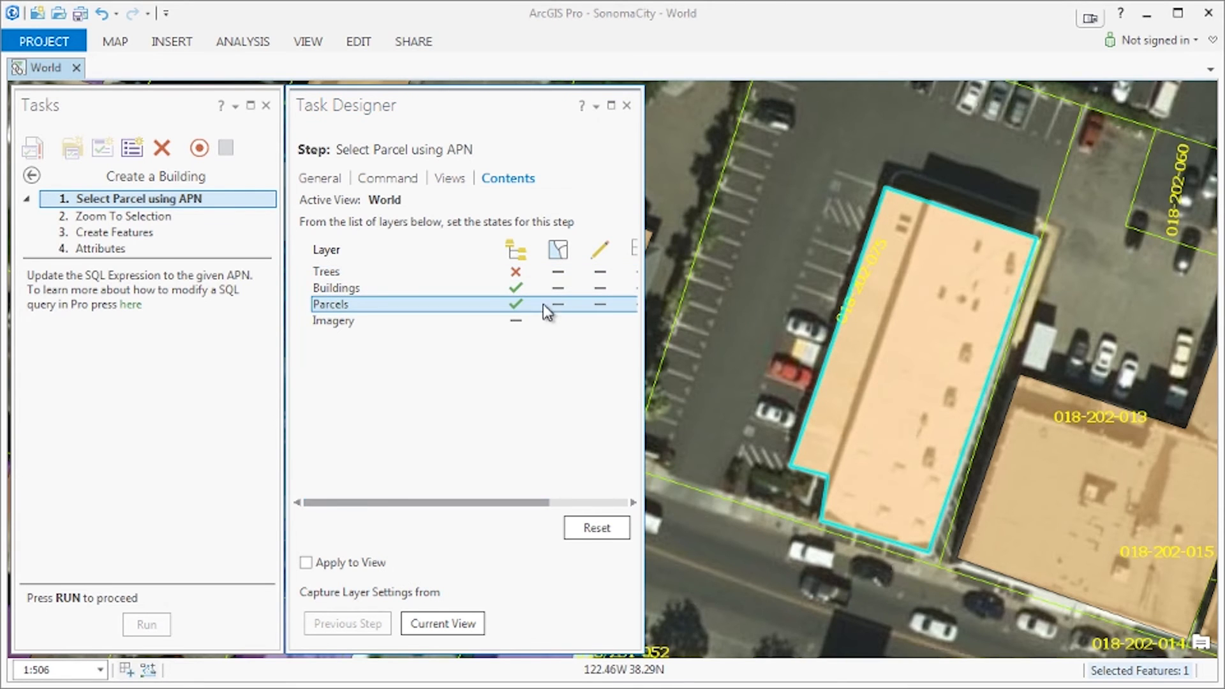
left_click(556, 304)
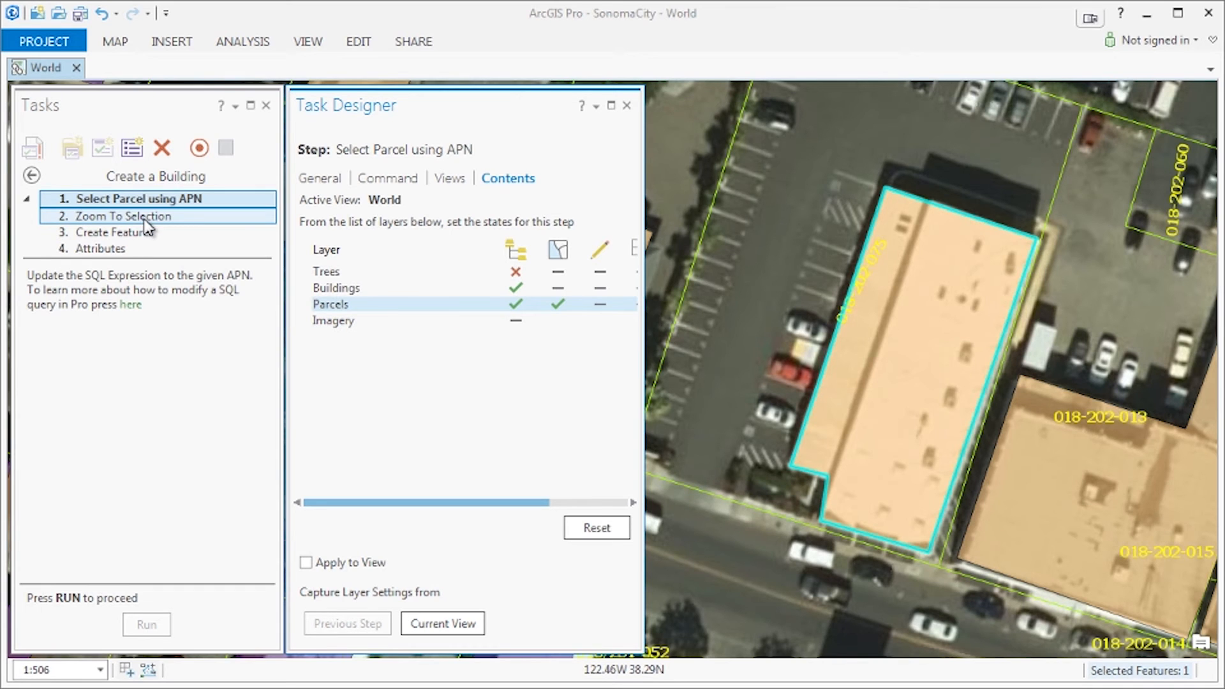
left_click(124, 215)
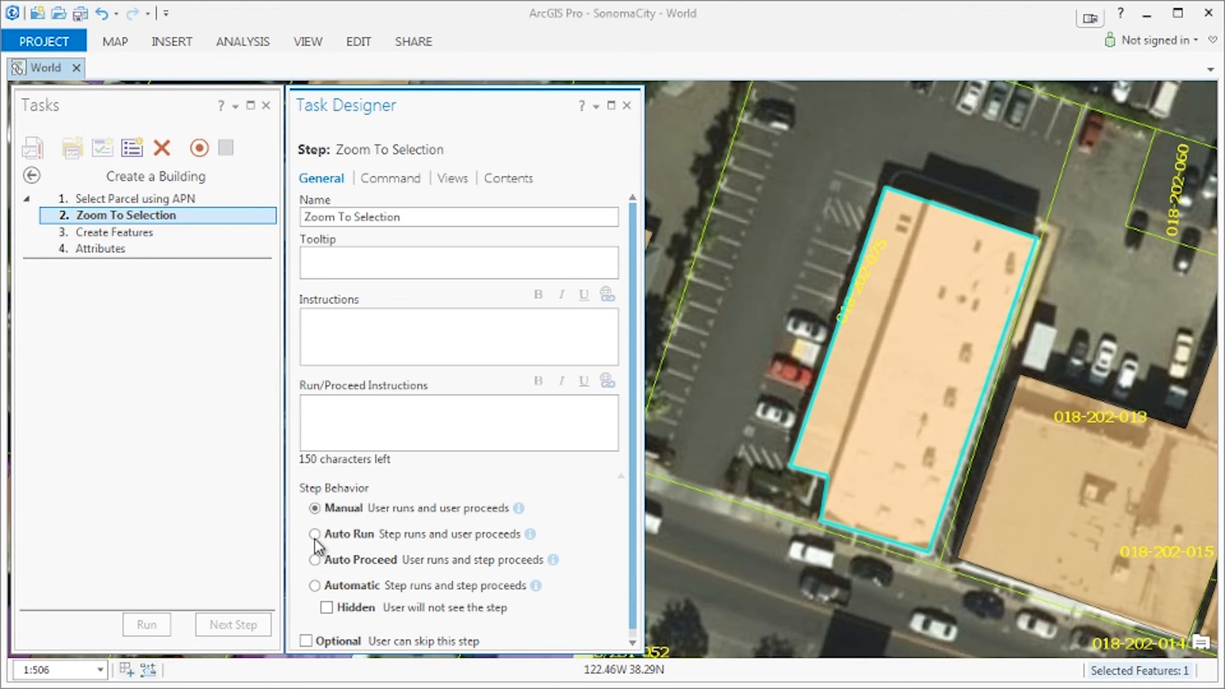
Set Zoom To Selection to automatic and hidden, reviewing its layer states
left_click(315, 585)
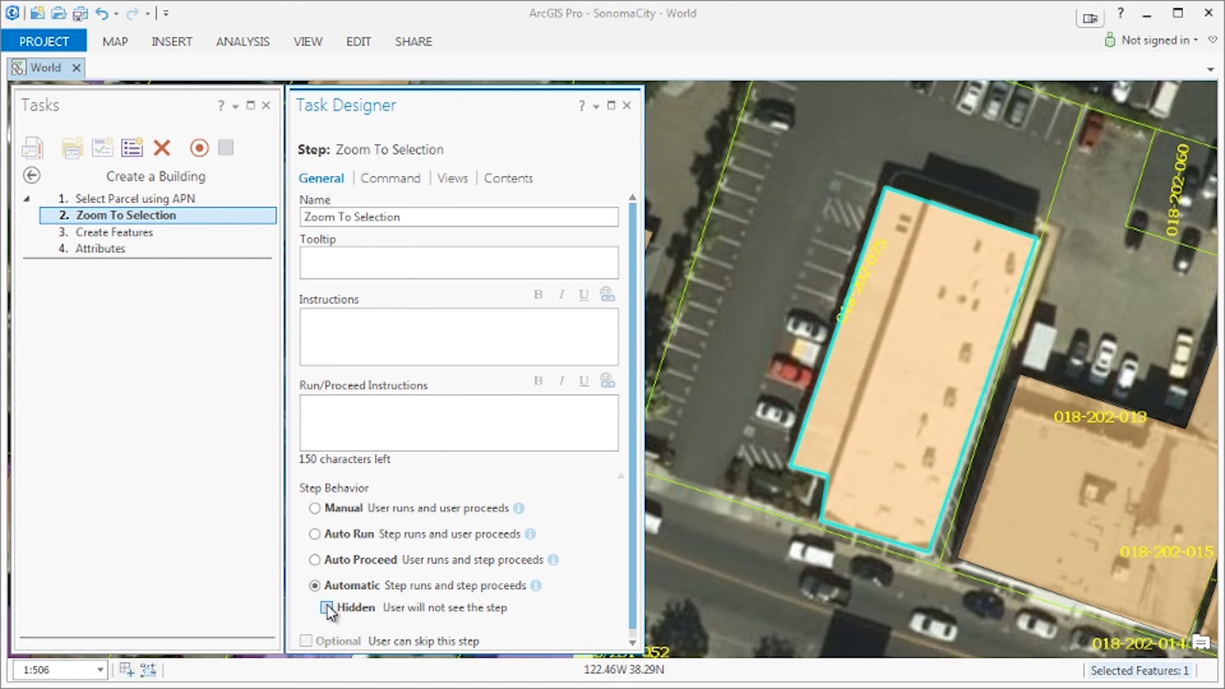
left_click(326, 607)
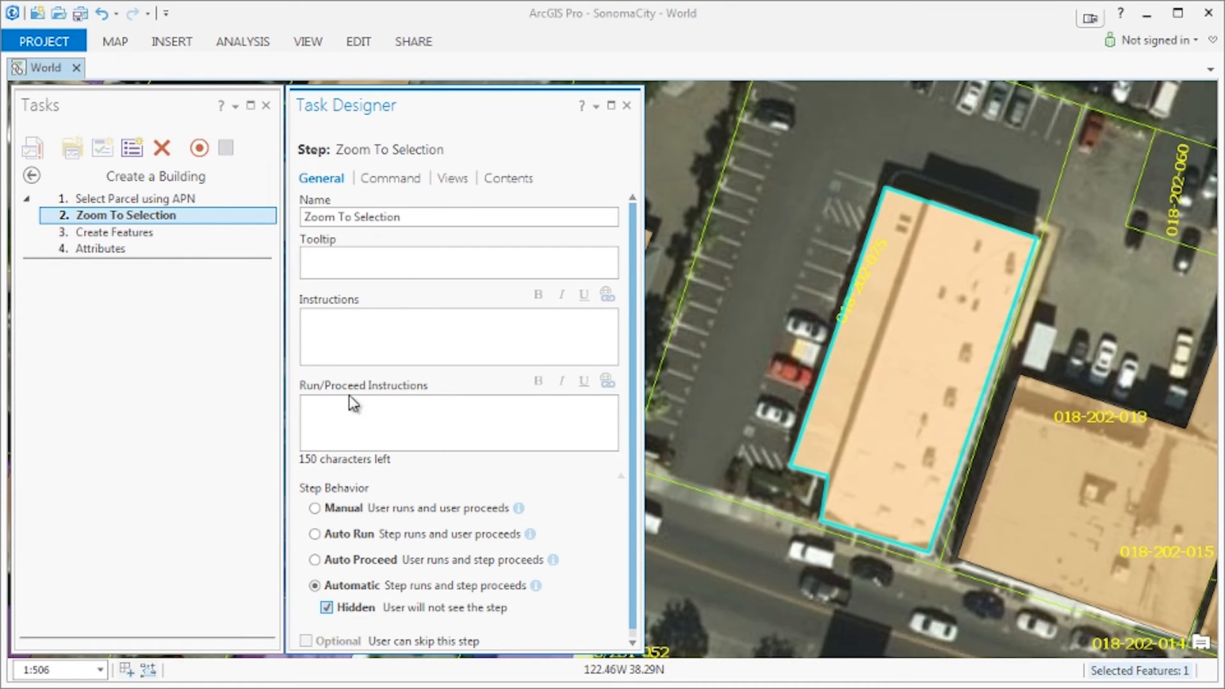
mouse_move(508, 178)
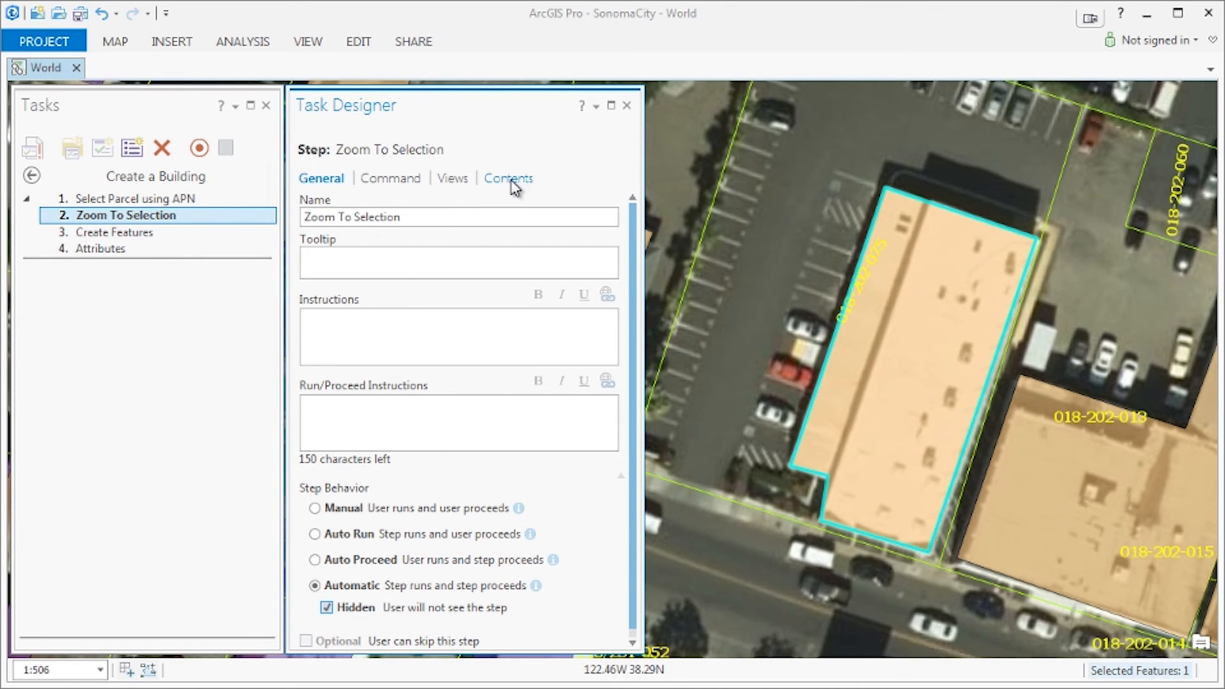
left_click(508, 178)
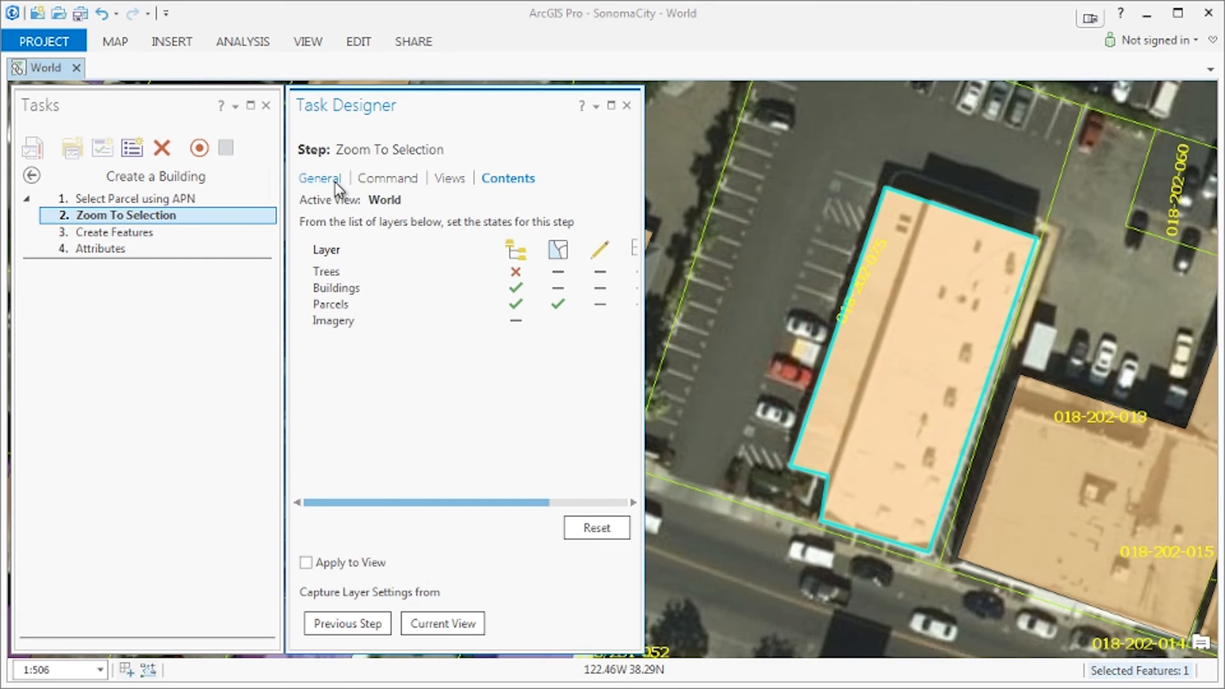
left_click(115, 231)
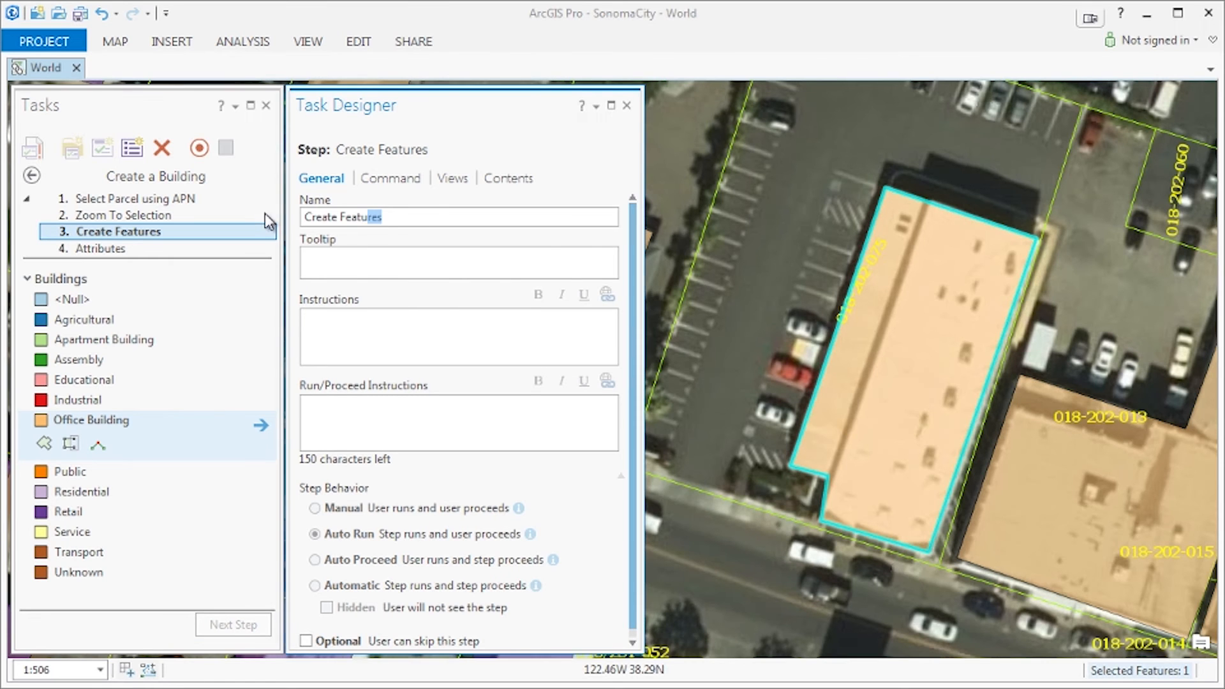
Rename step 3 'Create New Building', add tracing instructions, and filter command presets to Office
type("Create New Building")
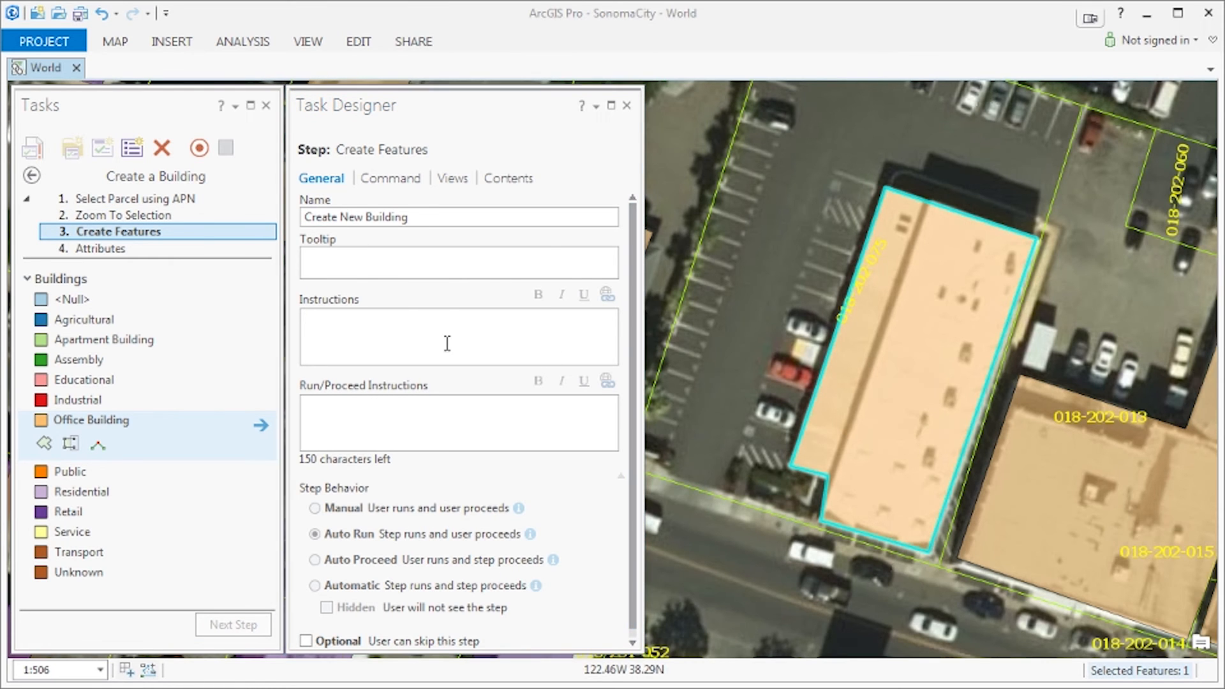
type("Click the Office Building feature below and then select the Polygon tool. Click anywhere on the edge of the building in the 2D Map and trace along the edge of the building. Double click or click Finish on the on-screen toolbar to complete the trace.")
type("Click Next Step once the building has been created.")
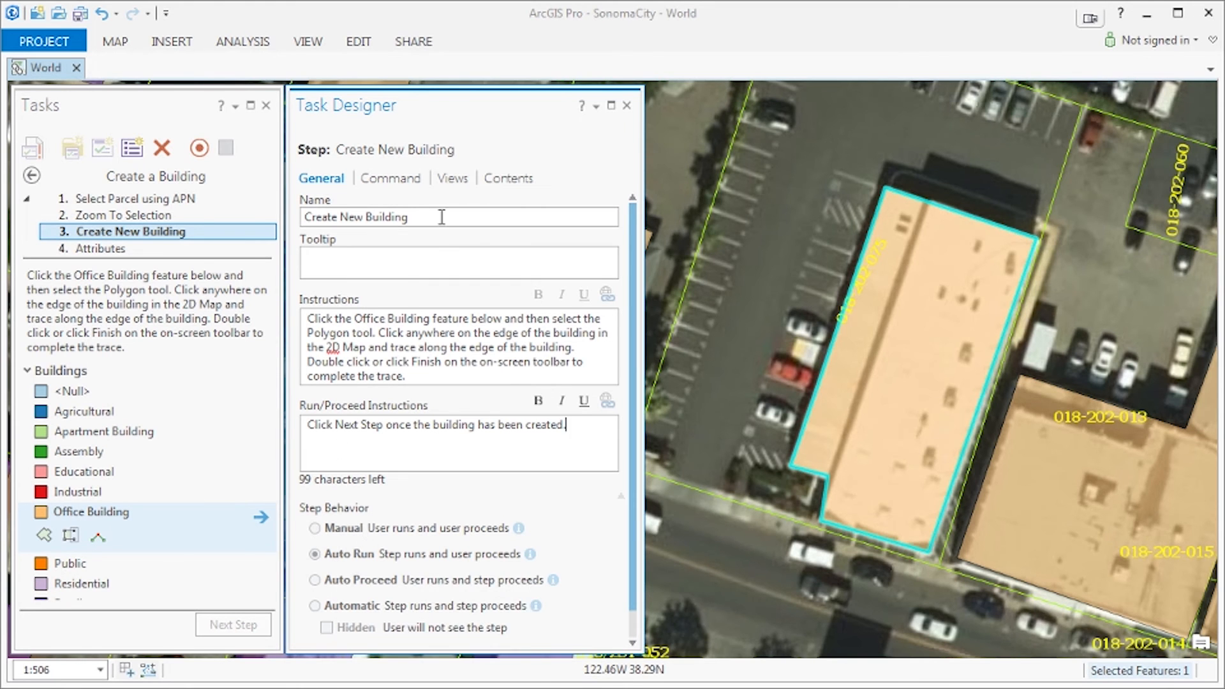
left_click(389, 178)
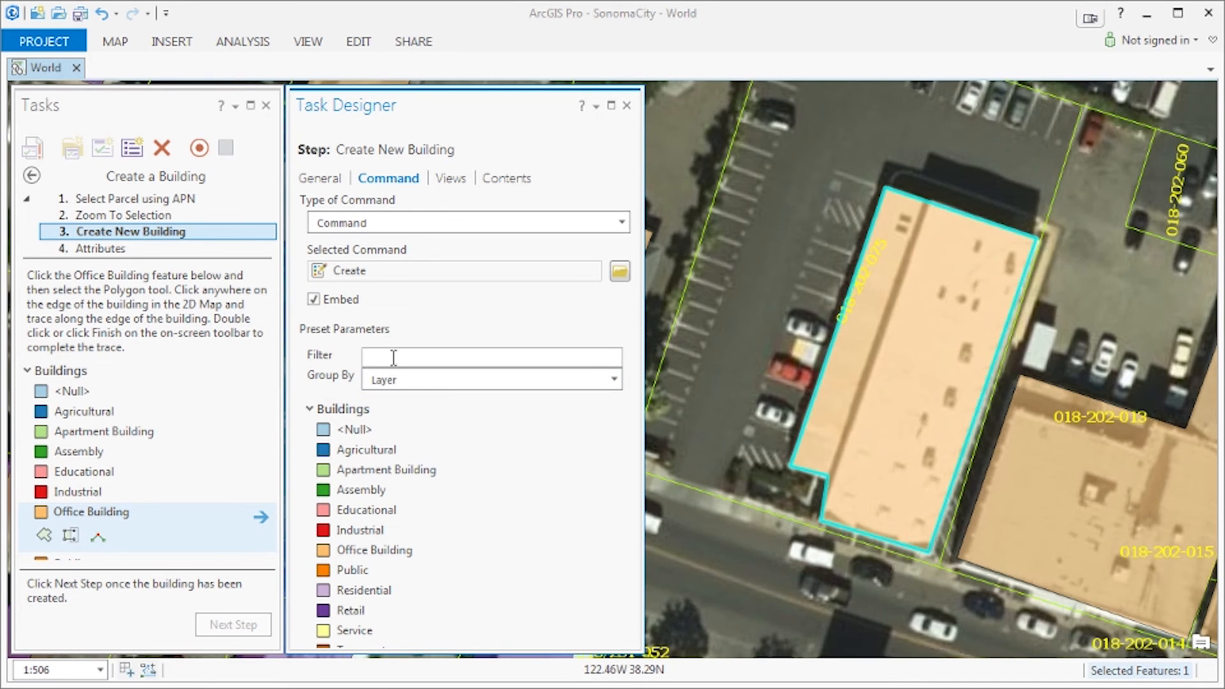
type("Office")
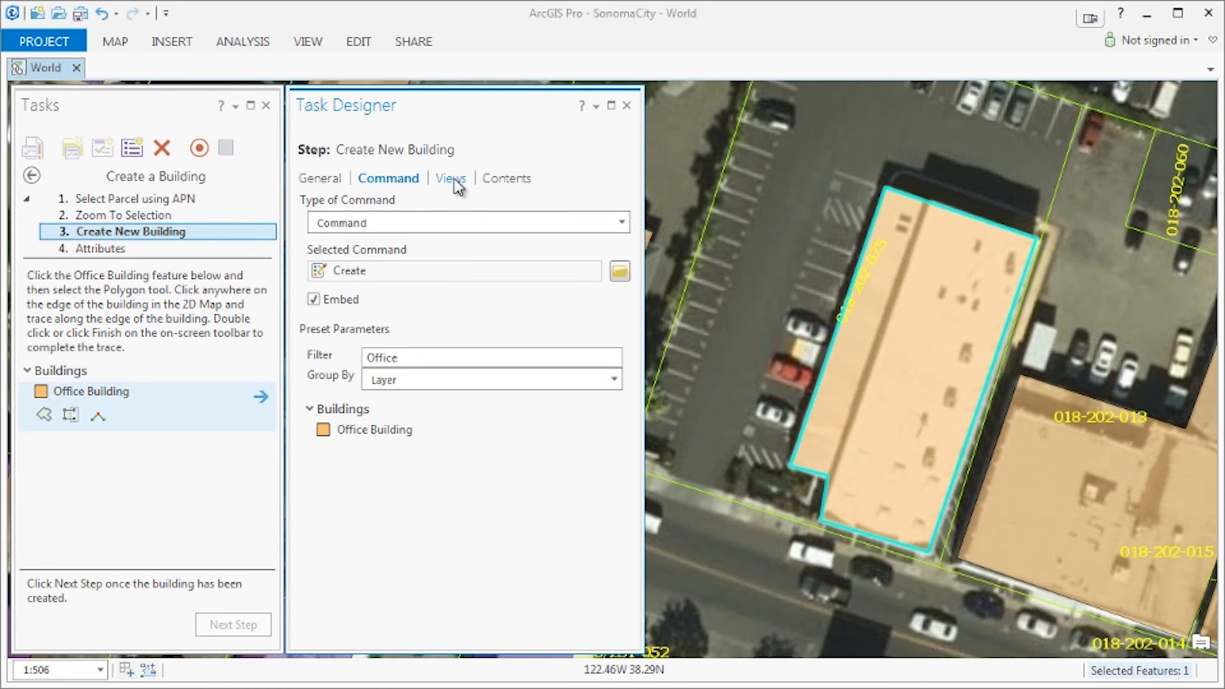
Make the Imagery layer visible for the Create New Building step
left_click(452, 178)
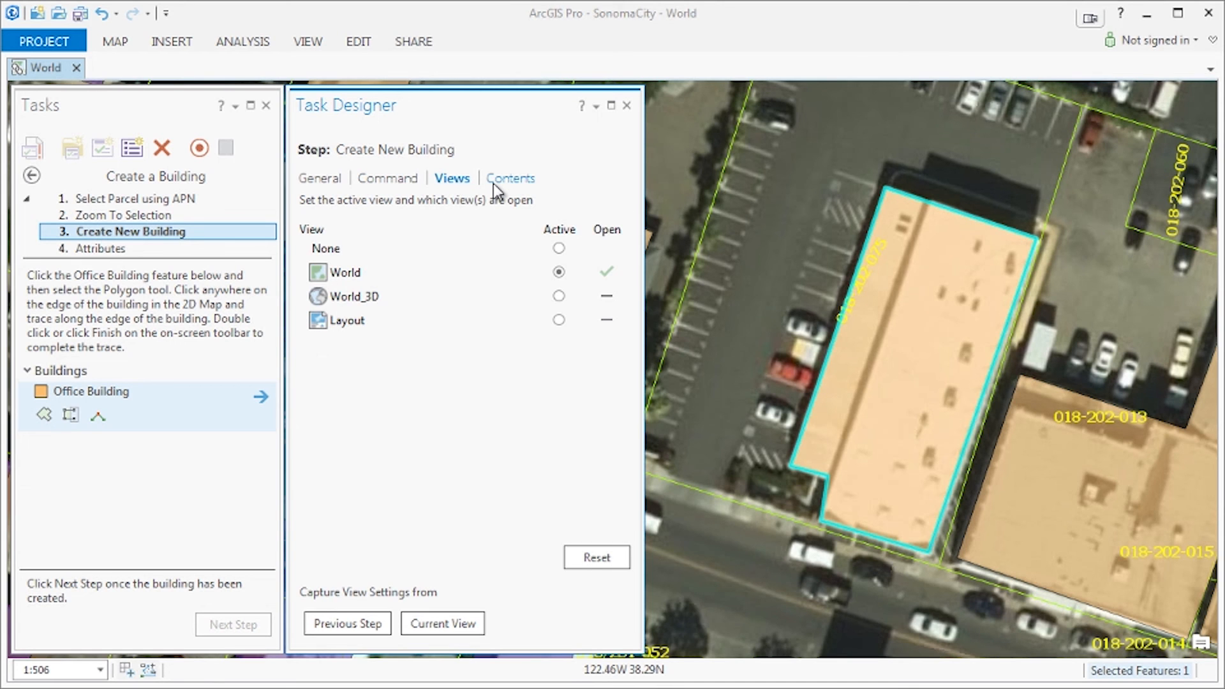
left_click(509, 177)
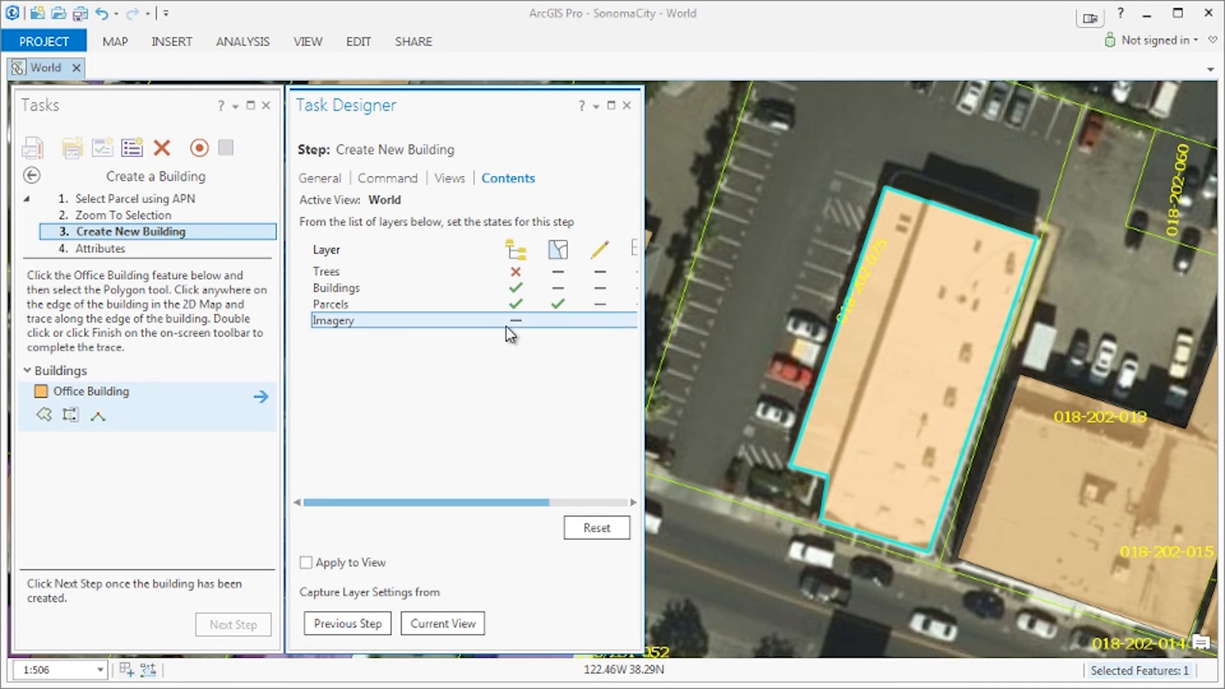
left_click(515, 320)
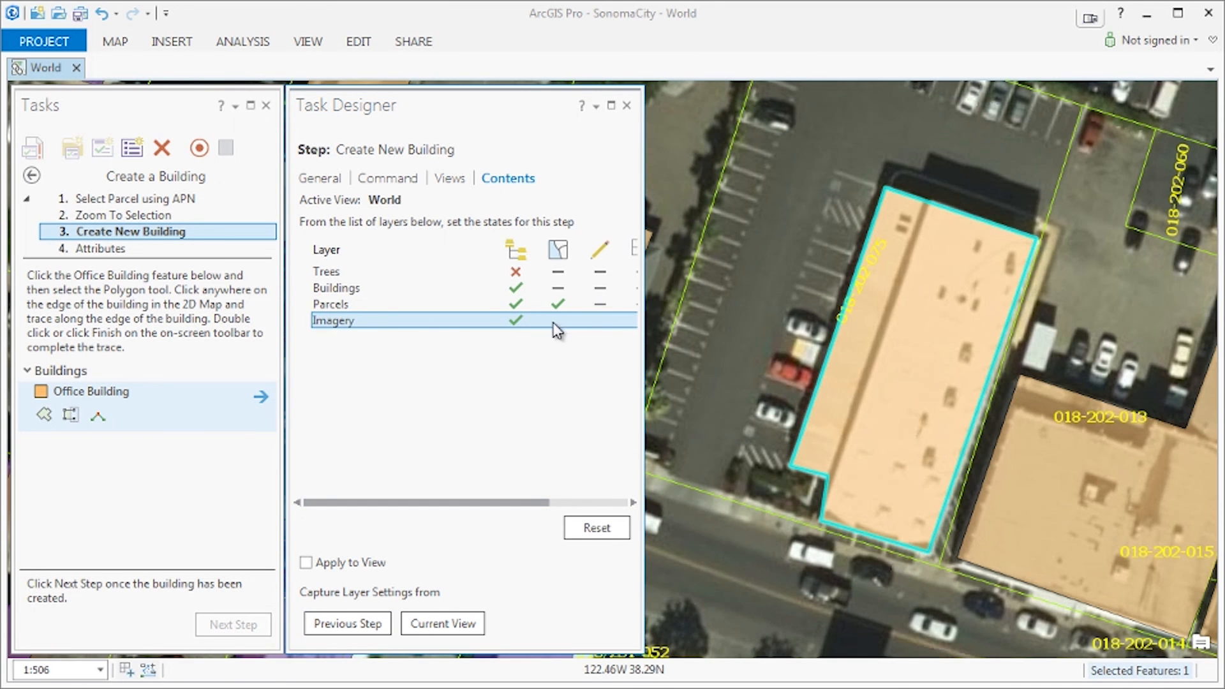
mouse_move(350, 223)
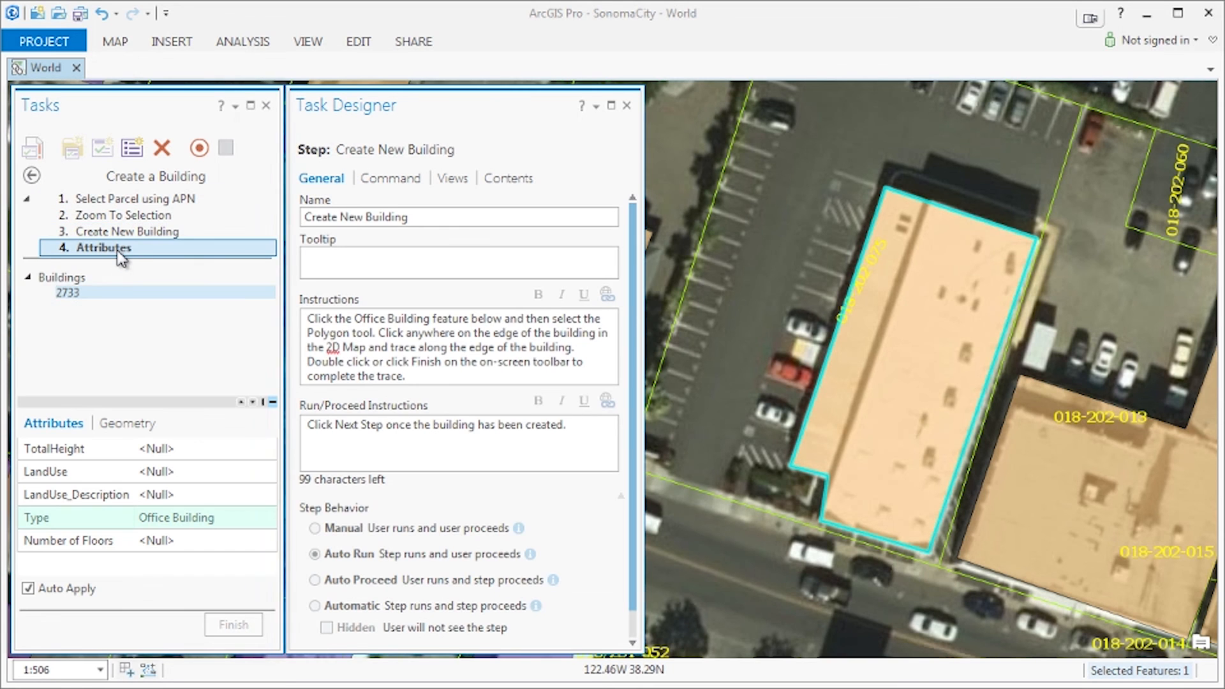
Rename step 4 'Attributes New Building' with floor-count and 'Press FINISH' instructions, then close the designer
left_click(102, 248)
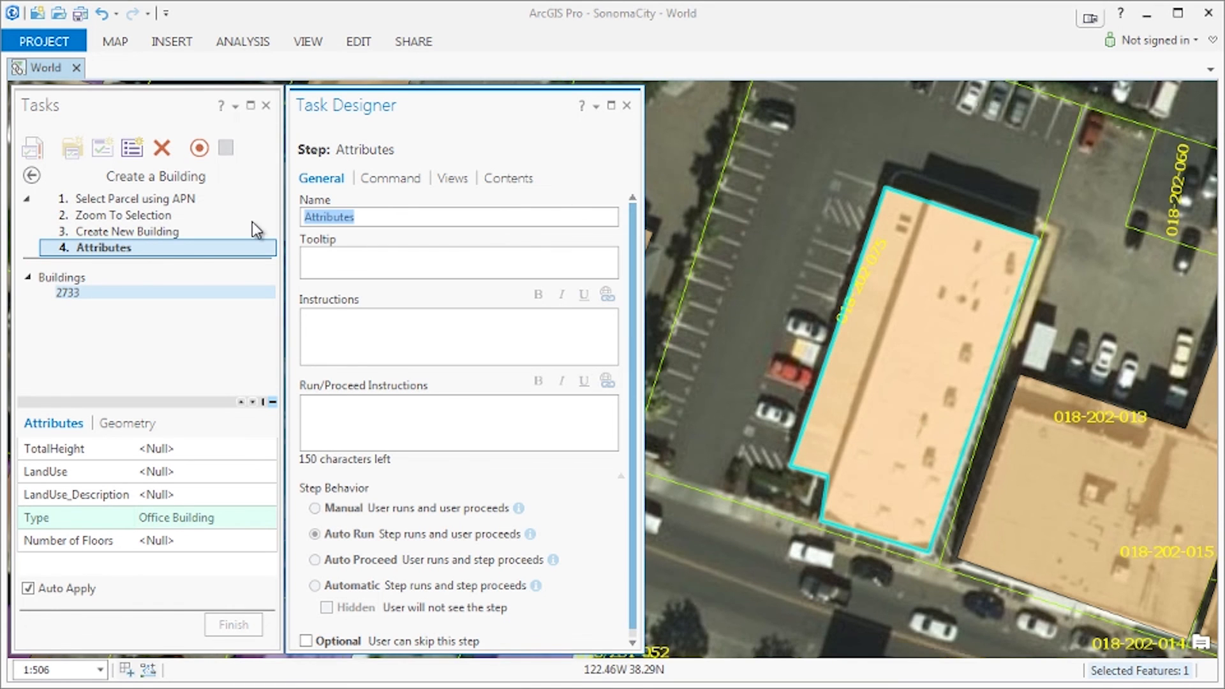
type("New Building")
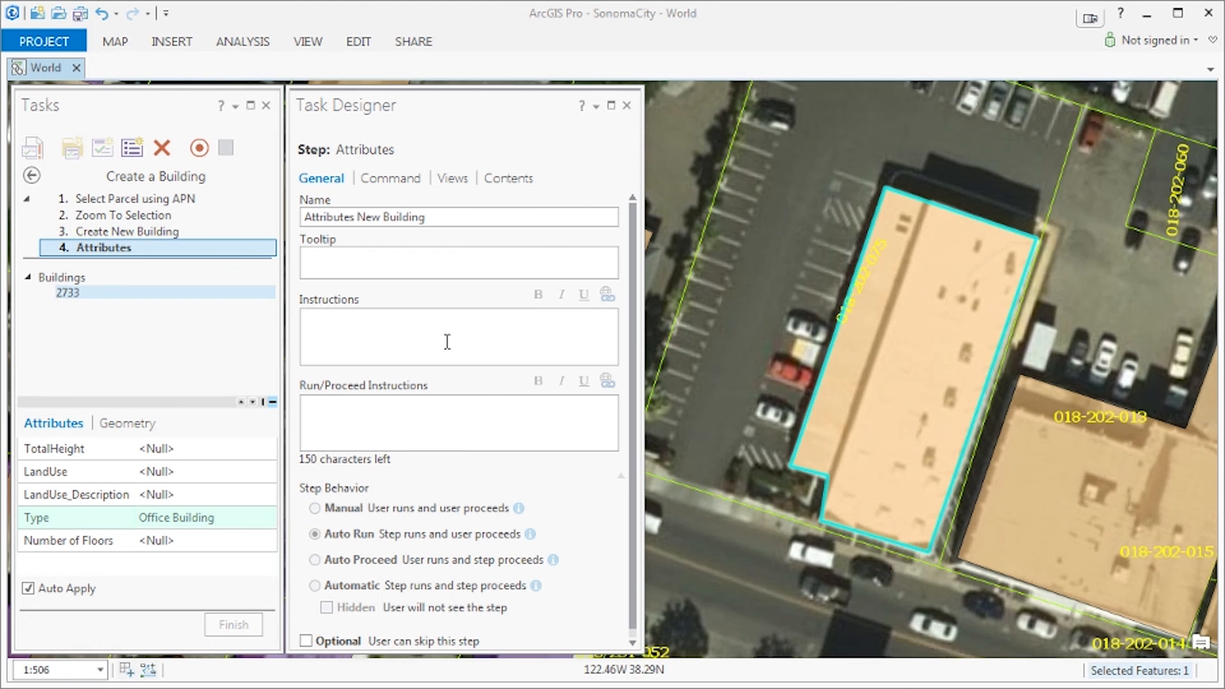
type("Enter the number of floors for the new building")
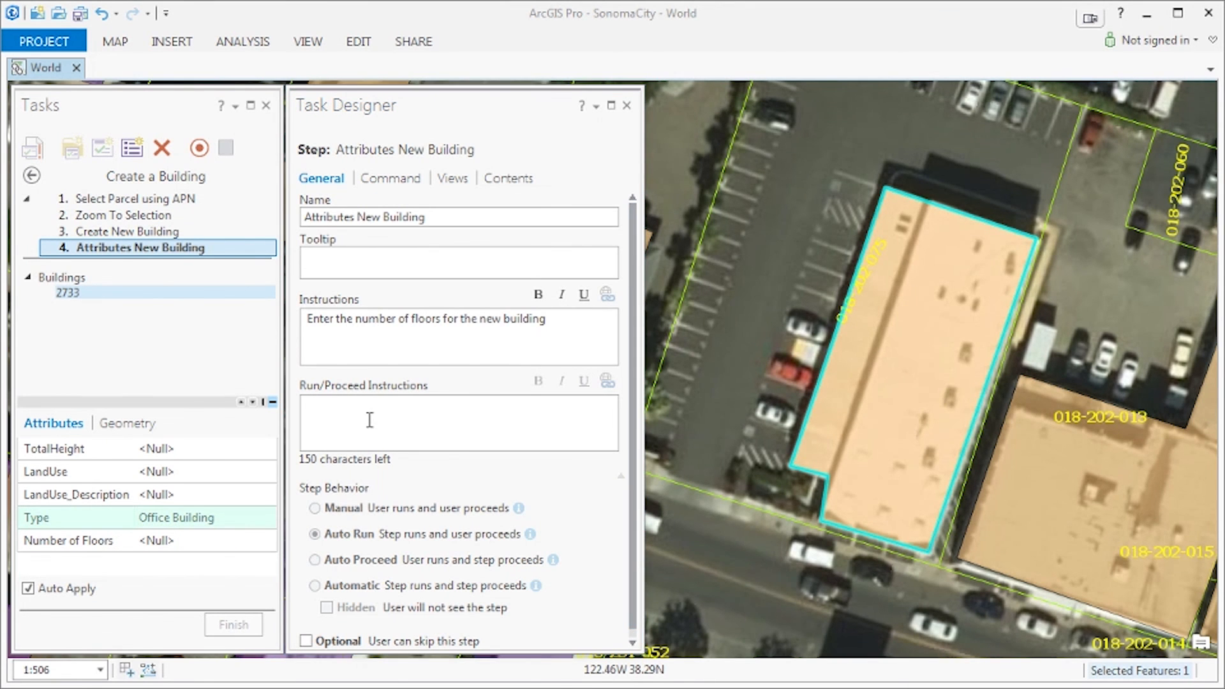
type("Press FINISH to complete this Task")
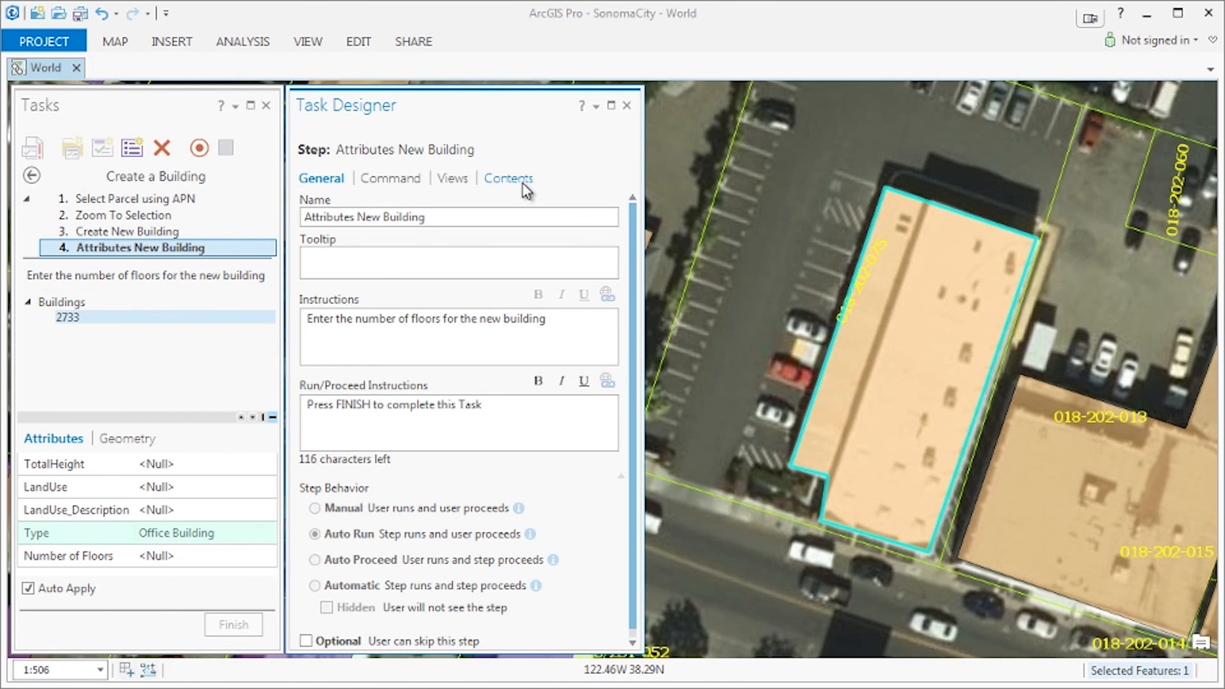
left_click(508, 178)
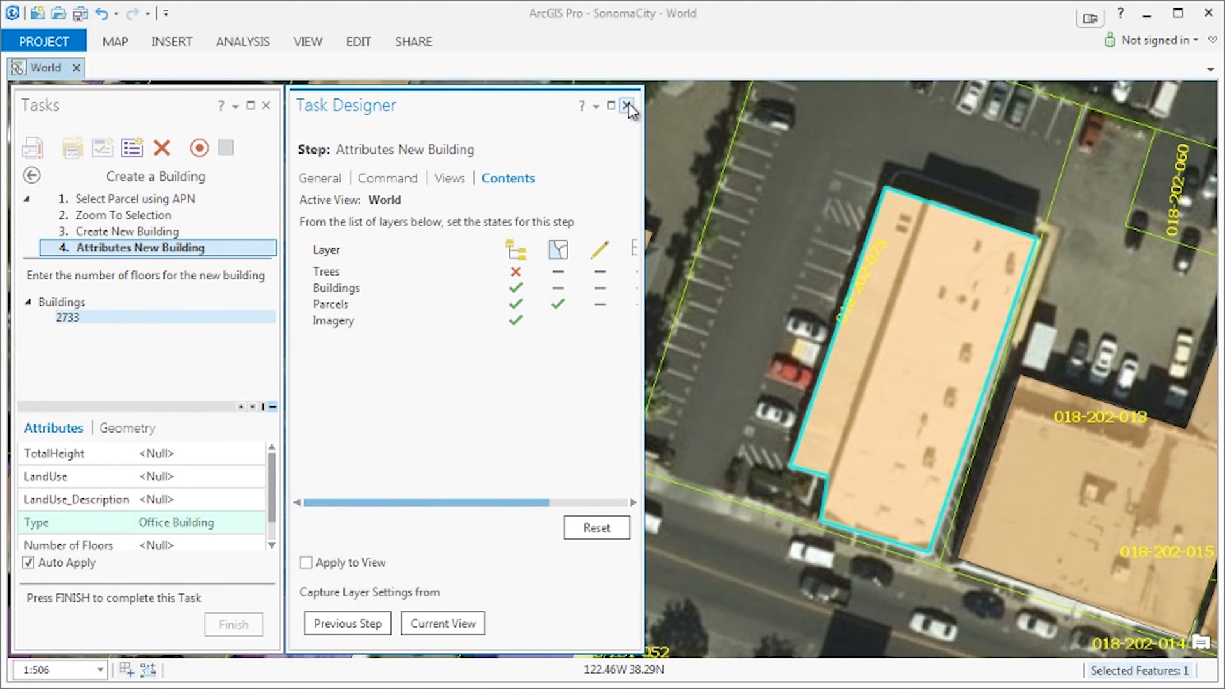
left_click(629, 107)
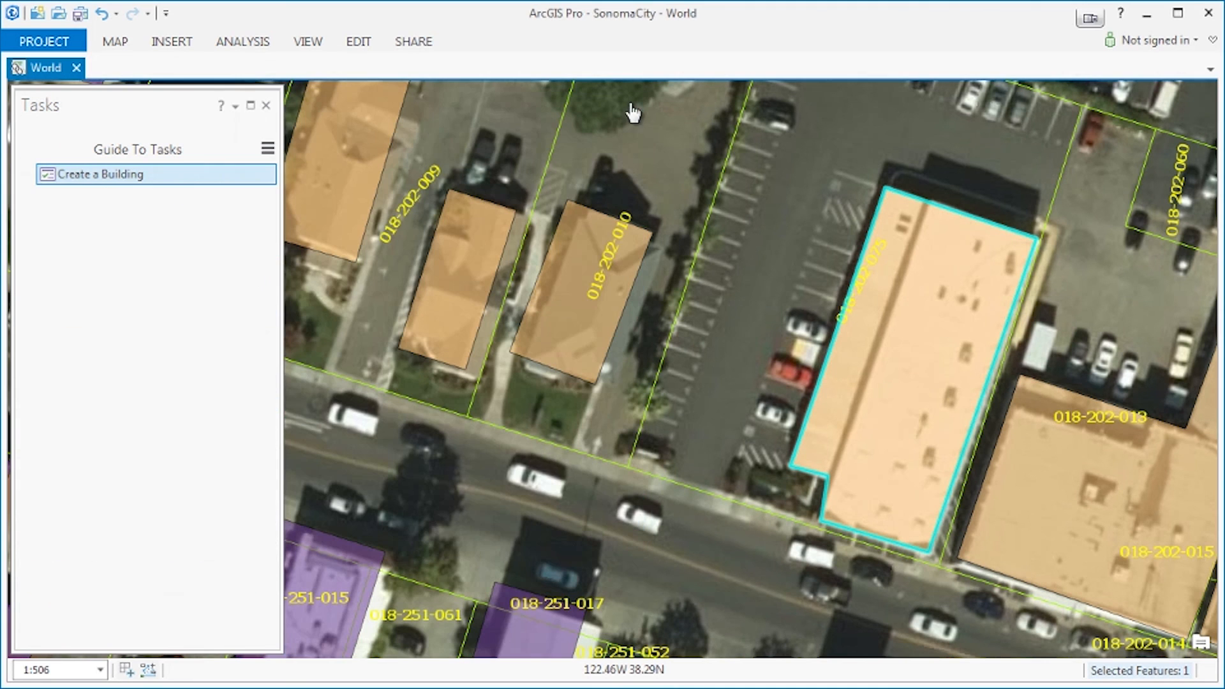